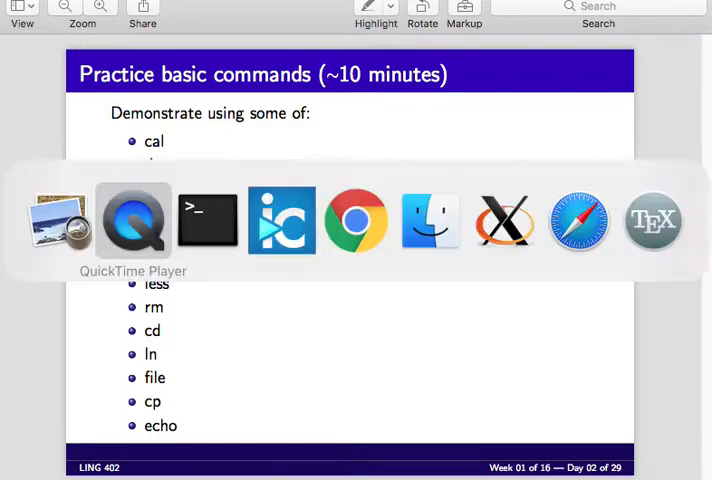
- Bring Terminal forward and print the August 2017 calendar with cal
click(207, 220)
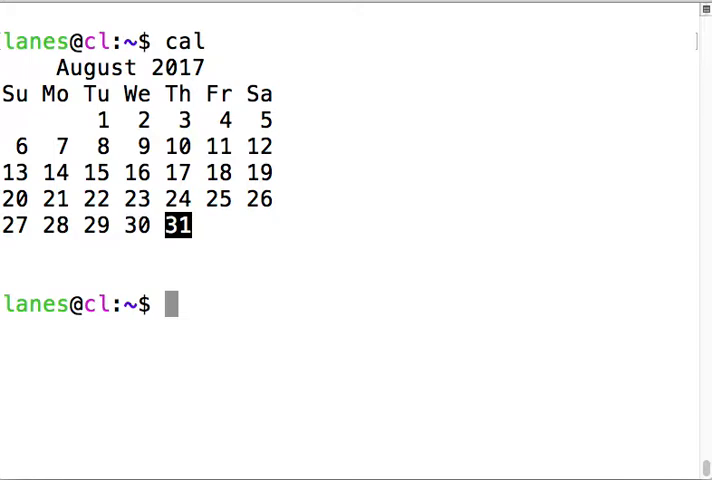
text(man)
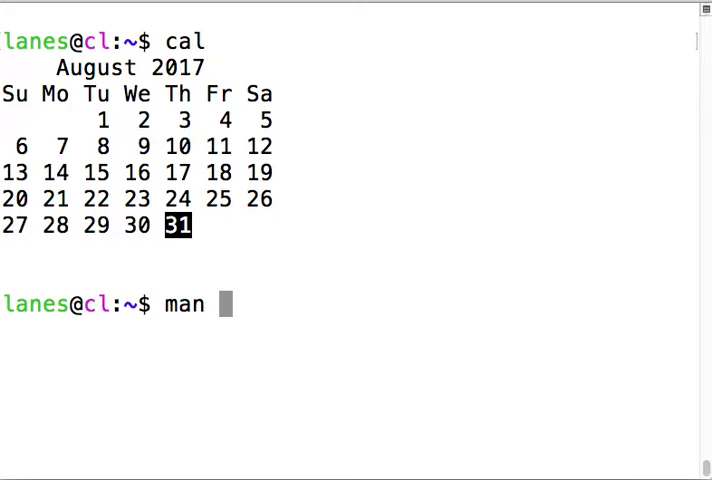
- Open man cal, scroll through its description and options, then quit the pager
text(cal)
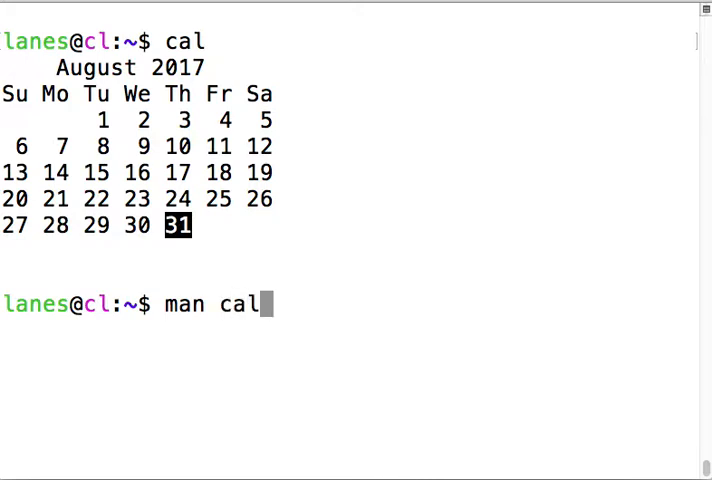
key(Return)
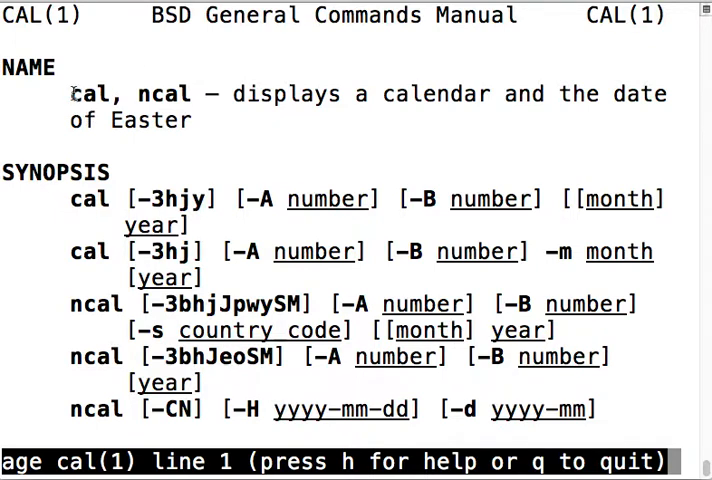
mouse_move(180, 185)
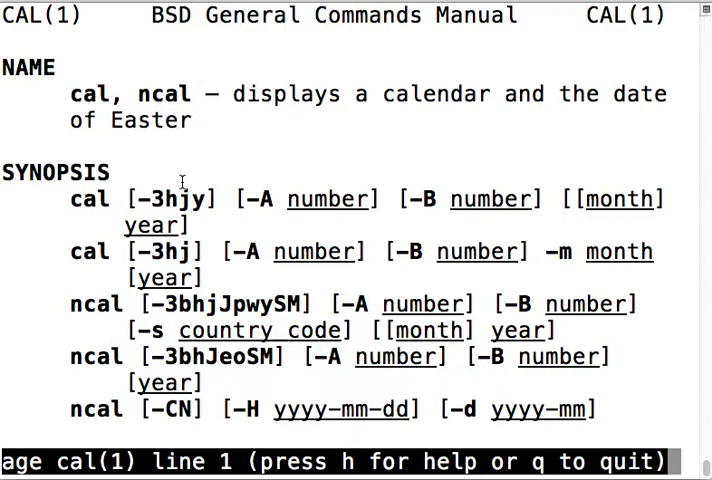
mouse_move(285, 85)
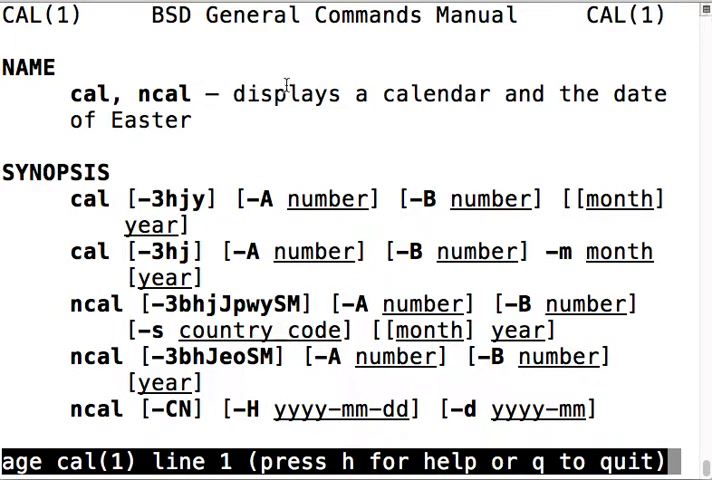
drag(232, 93, 190, 120)
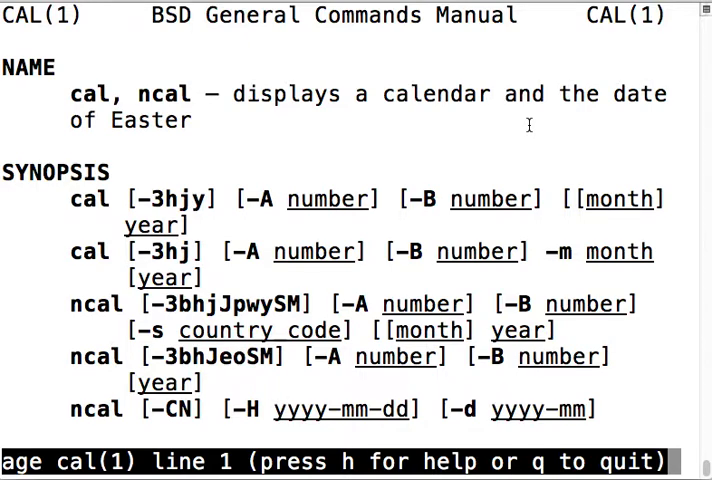
mouse_move(60, 225)
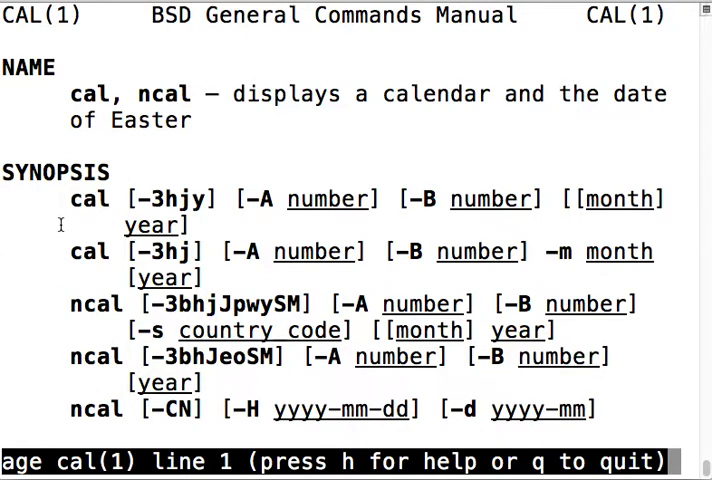
scroll(down, 3)
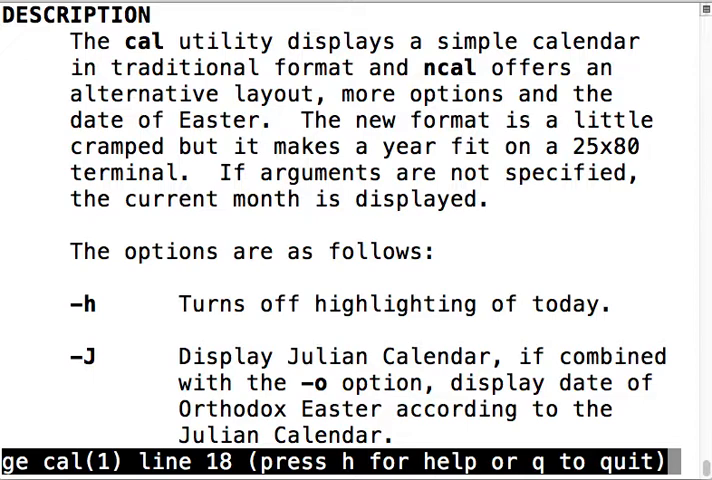
scroll(down, 3)
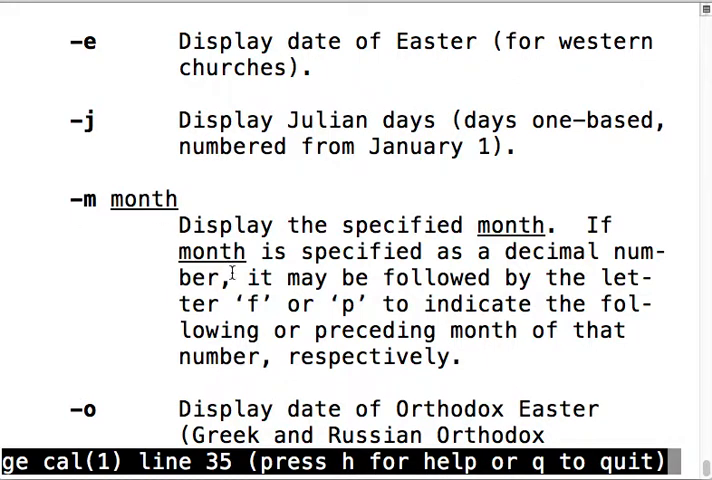
mouse_move(60, 212)
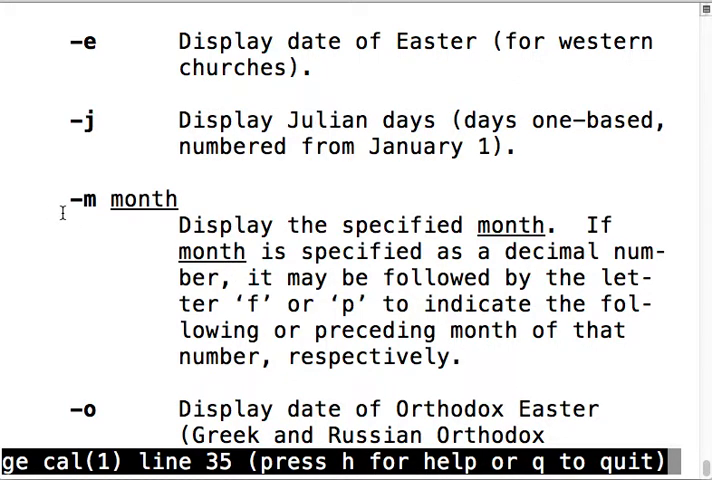
scroll(down, 3)
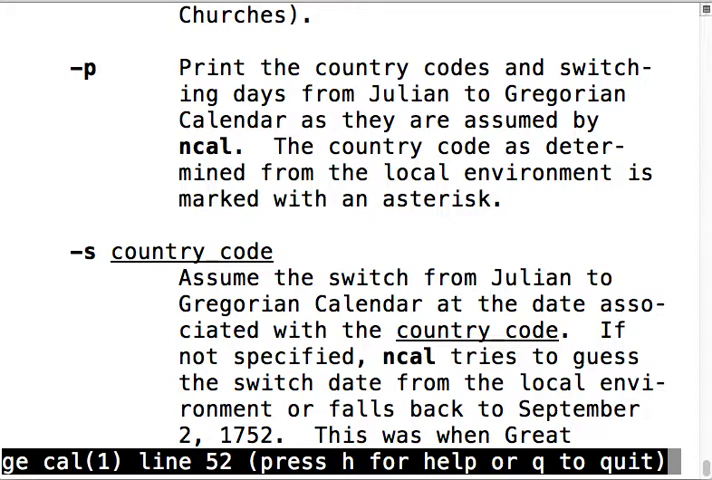
scroll(down, 3)
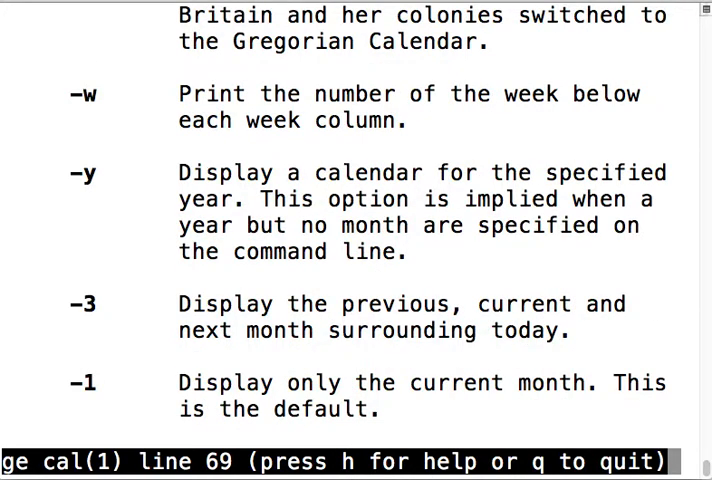
key(q)
text(m)
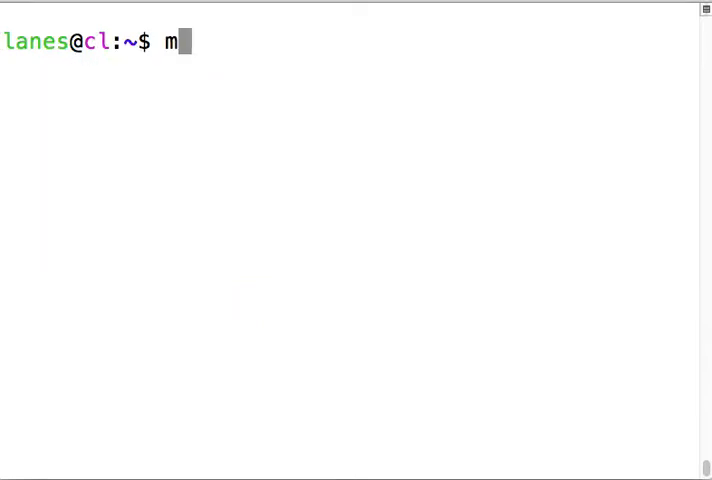
text(cal)
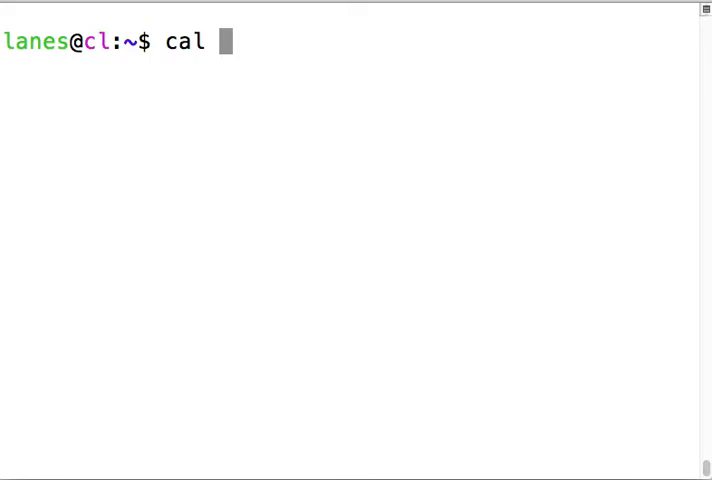
key(Return)
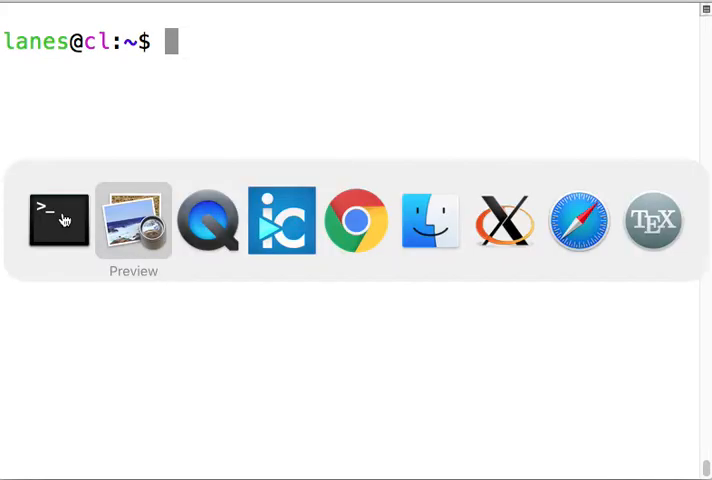
- Run date in Terminal to print Thu Aug 31 15:59:26 CDT 2017
click(133, 220)
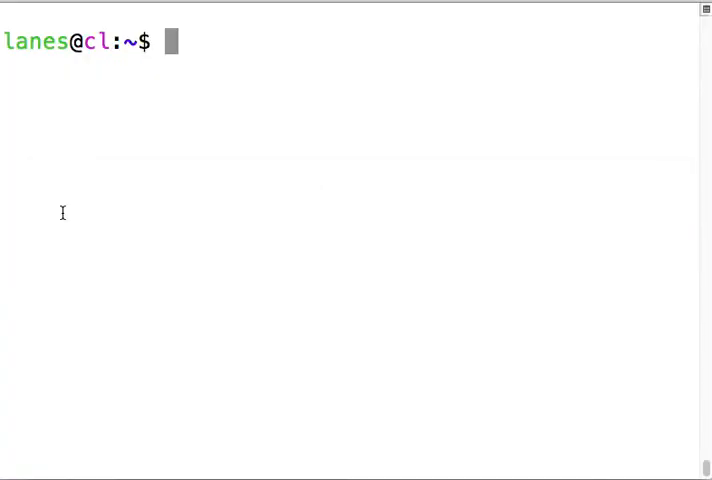
text(date)
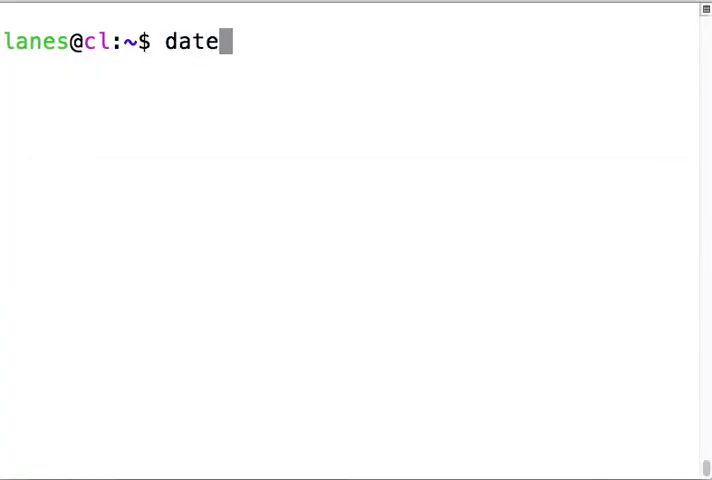
key(Return)
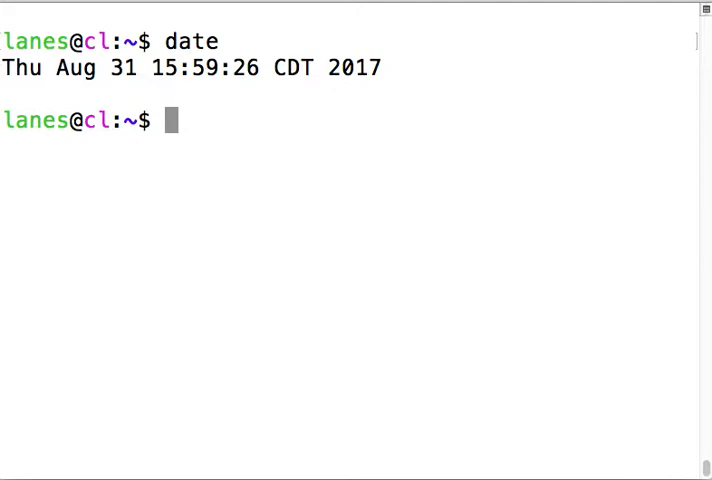
- Open man date and scroll to the %a/%b format codes, selecting %b
text(man d)
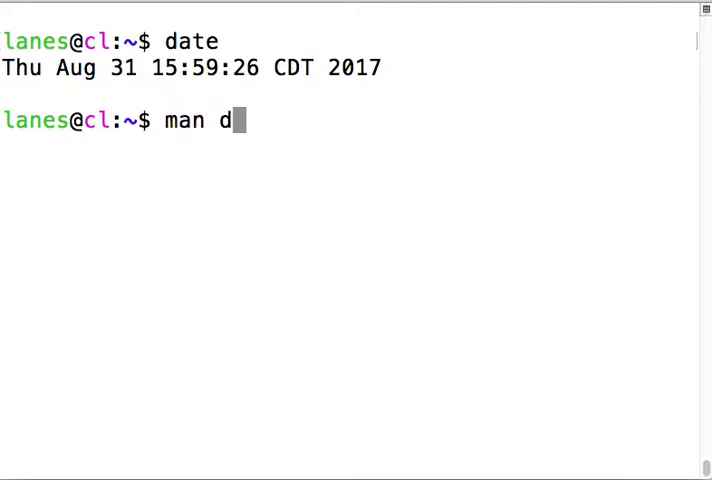
key(Return)
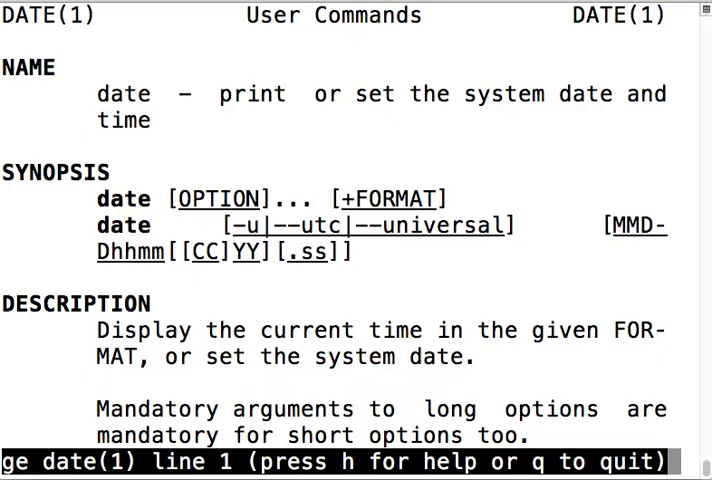
mouse_move(373, 154)
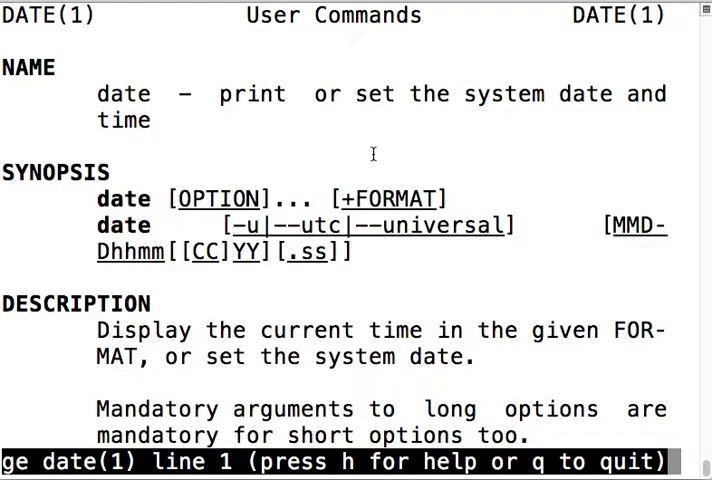
double_click(395, 198)
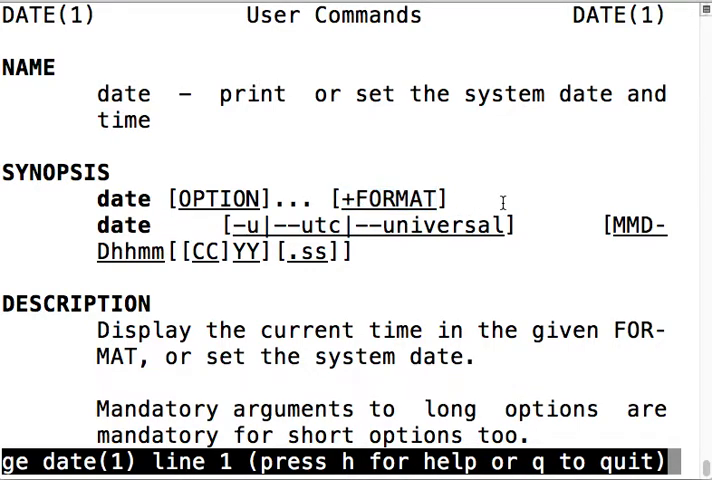
scroll(down, 3)
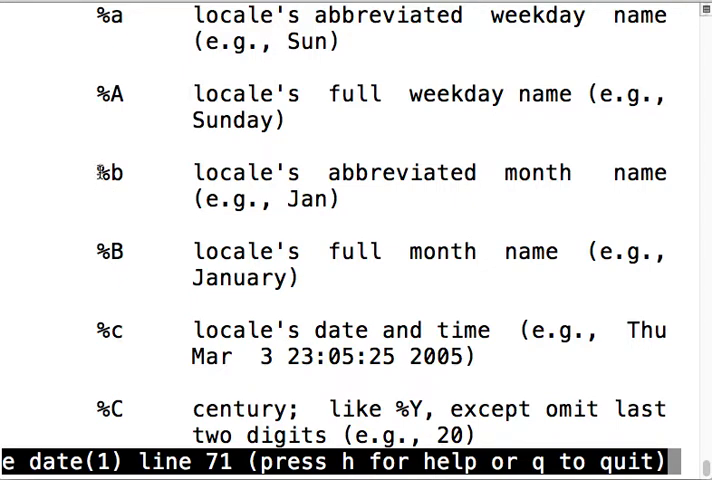
double_click(110, 172)
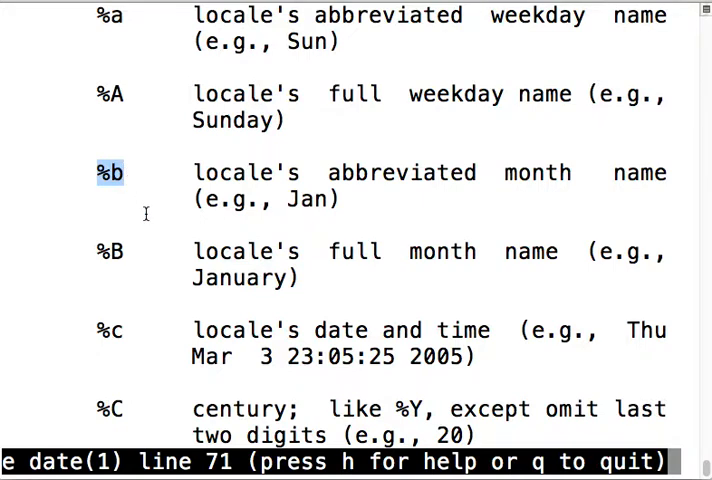
- Close the date manual and print the abbreviated month Aug with date +"%b"
key(q)
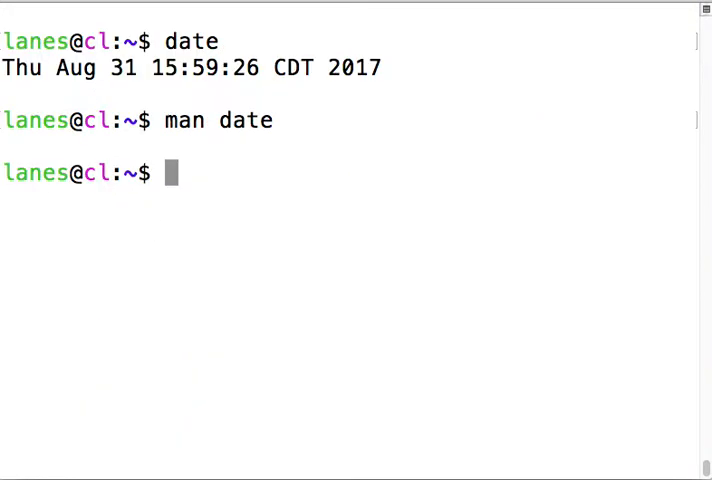
text(date +)
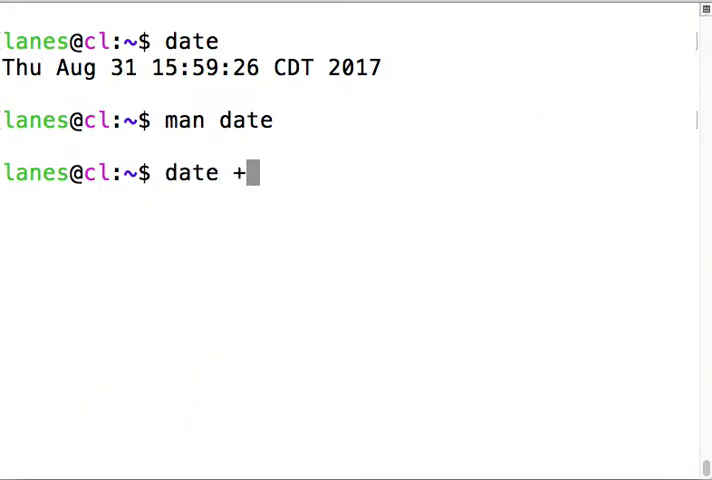
text("%b")
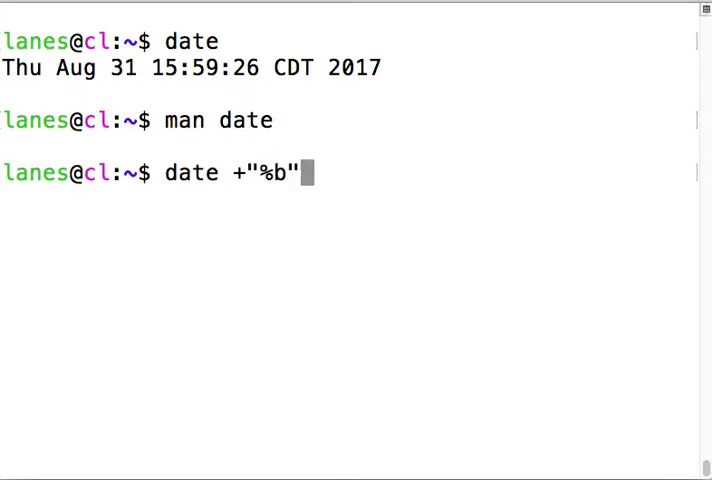
key(Return)
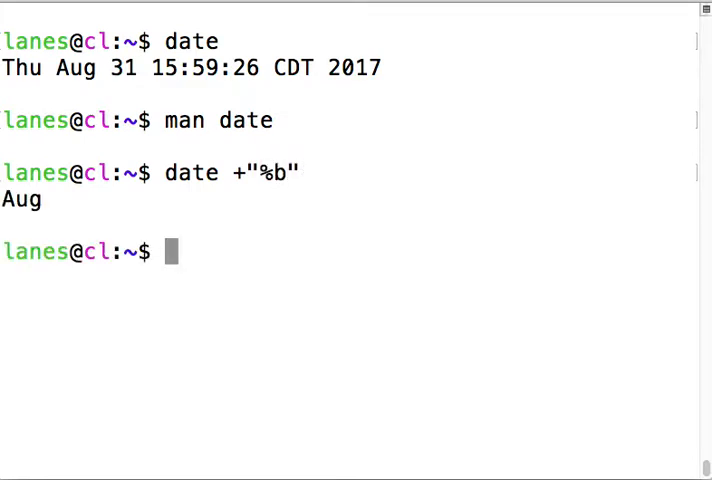
- Print the full month name August with date +"%B" and run it again
text(date +"%B")
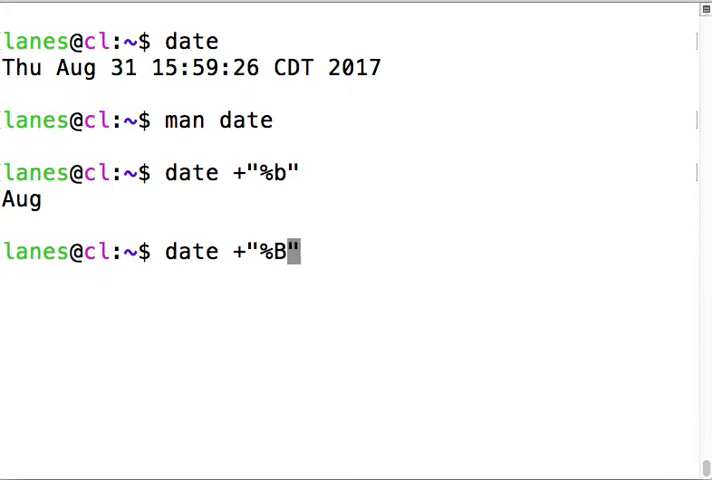
key(Return)
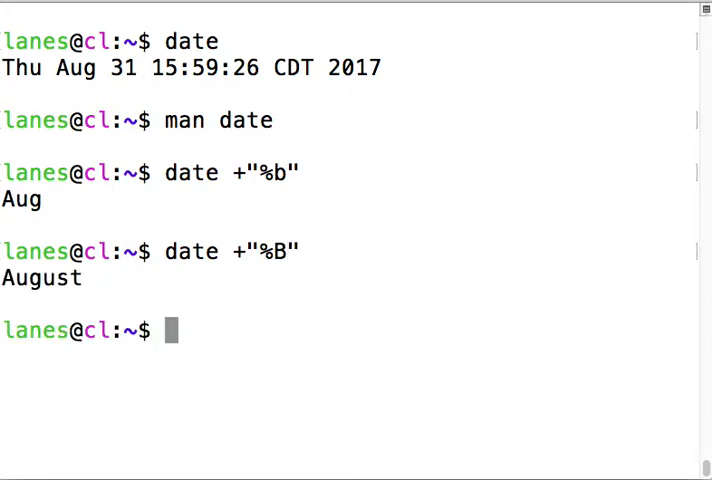
text(date +"%B")
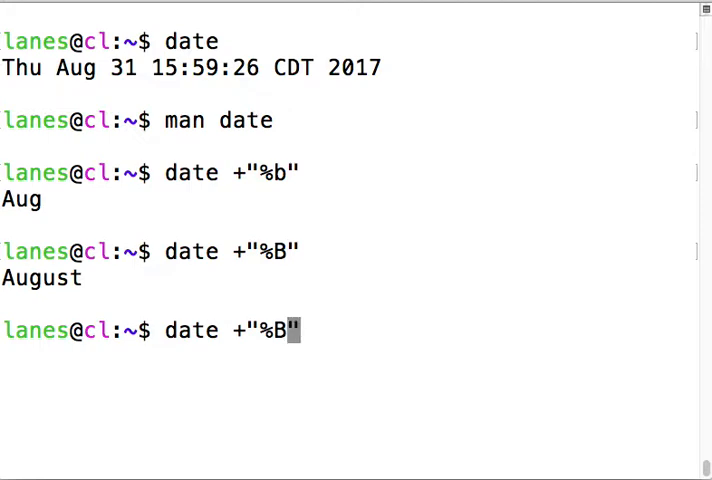
key(Return)
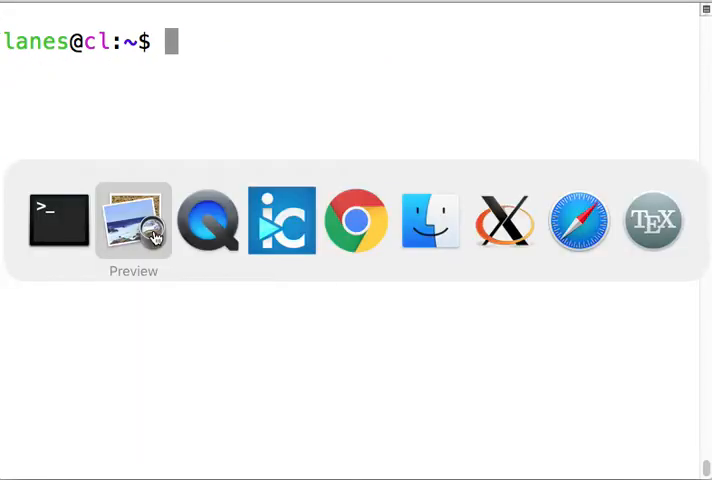
- Show the working directory /home/lanes with pwd and run man with no page
click(133, 220)
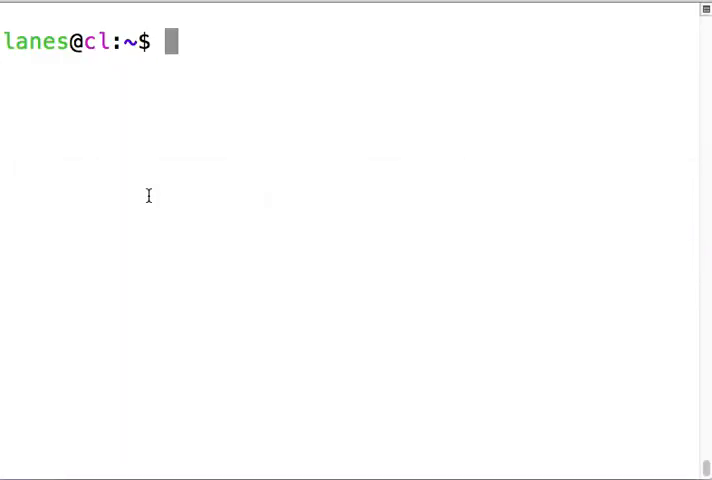
text(pwd)
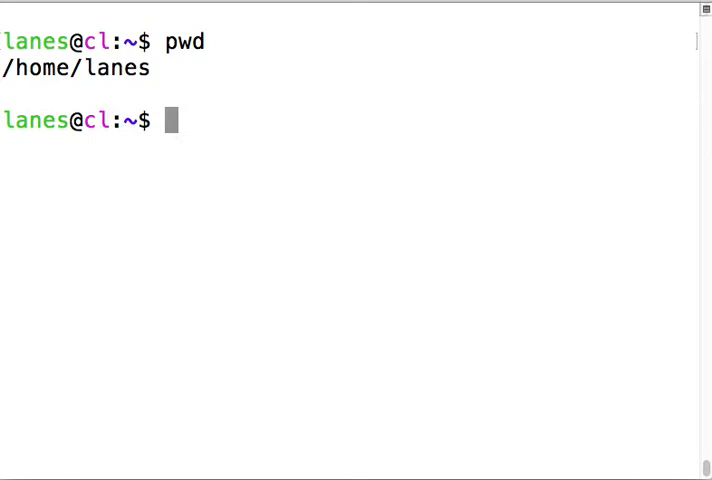
text(man)
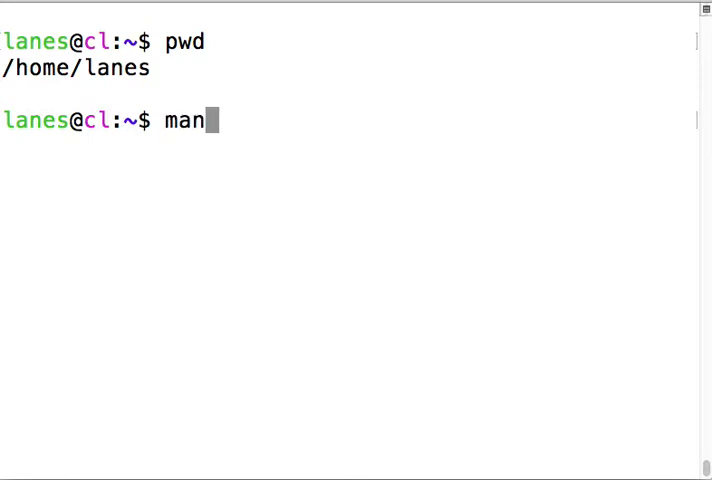
key(Return)
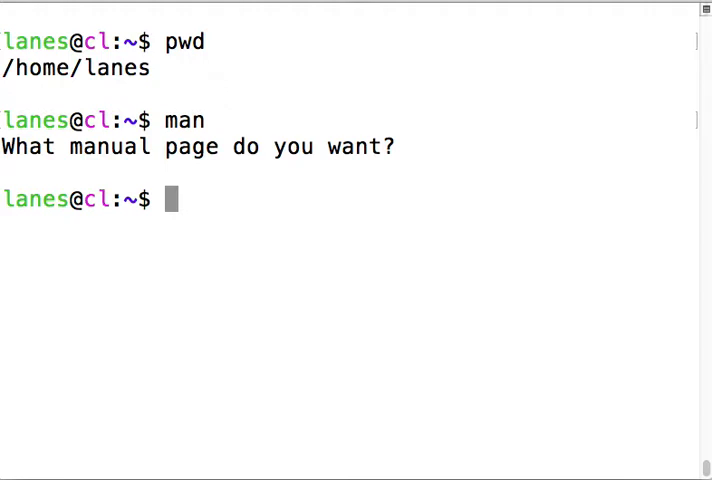
- Read through the pwd manual page and close it
text(man pwd)
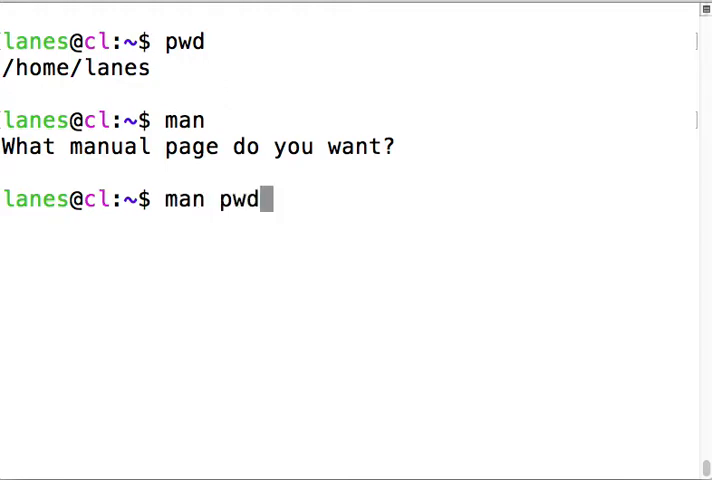
key(Return)
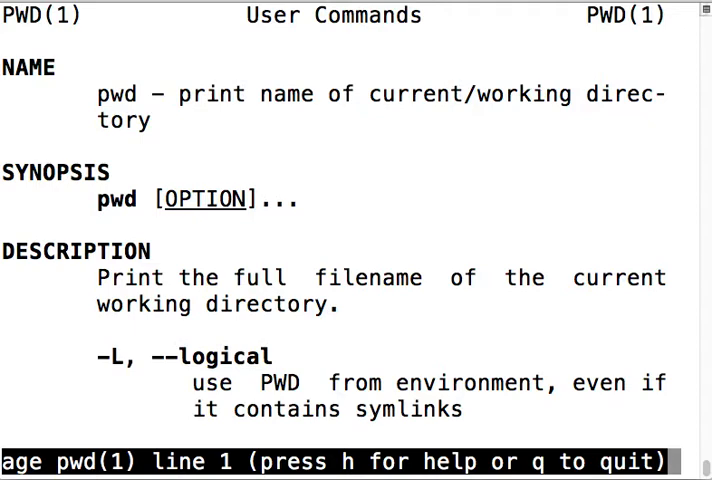
scroll(down, 3)
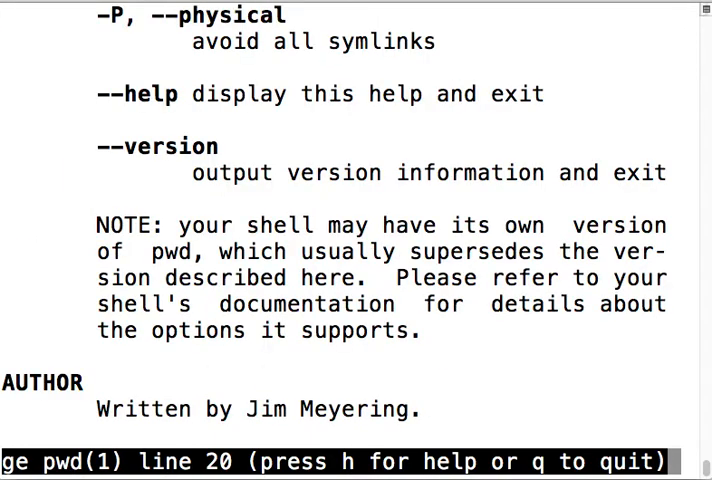
scroll(up, 3)
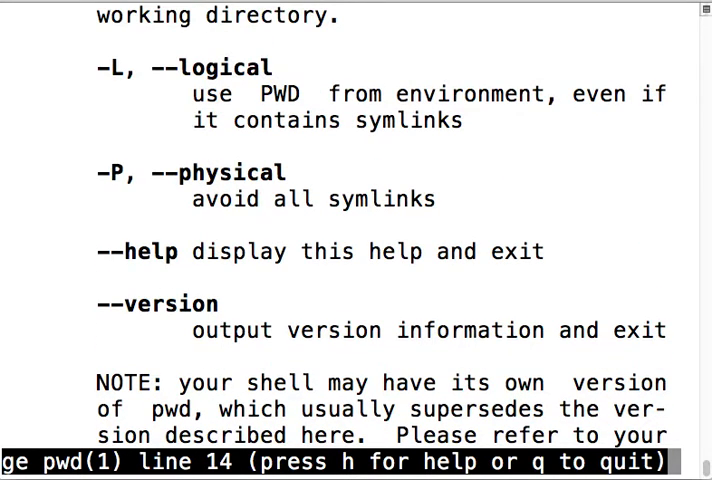
scroll(up, 3)
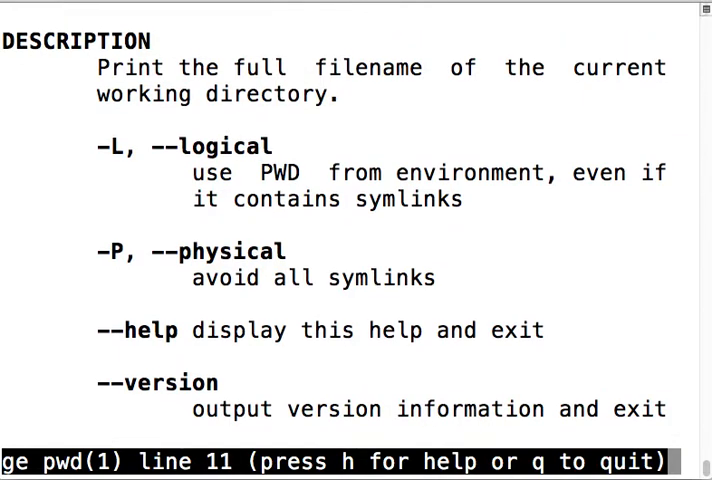
key(q)
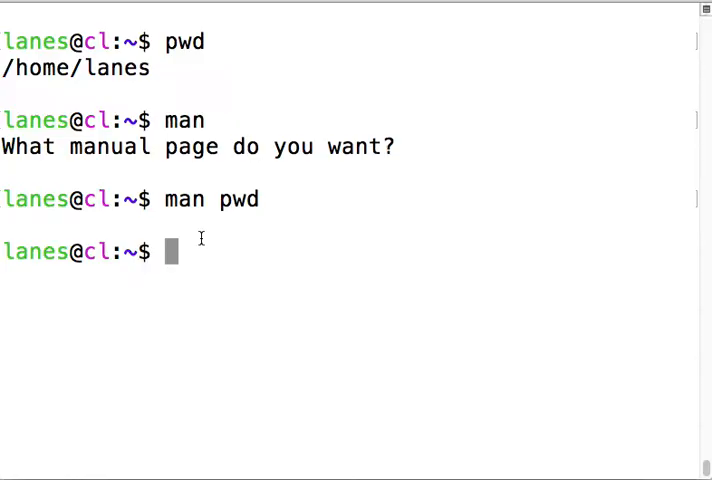
- Try mkdir foo, which fails as foo exists, and start man mkdir
text(mkdir)
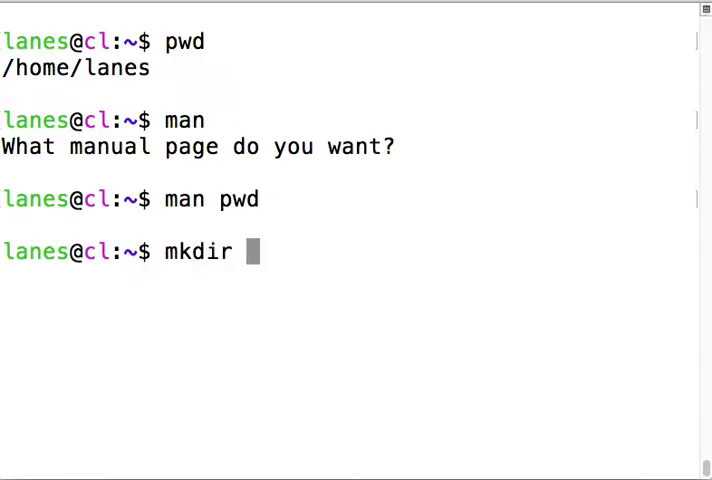
key(Return)
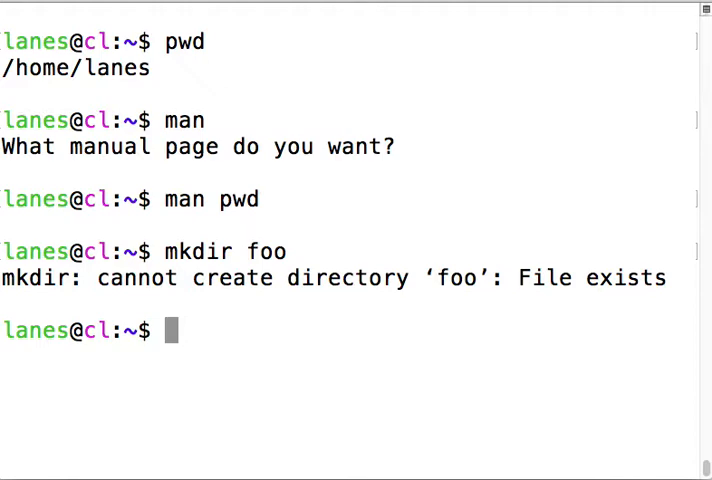
text(man)
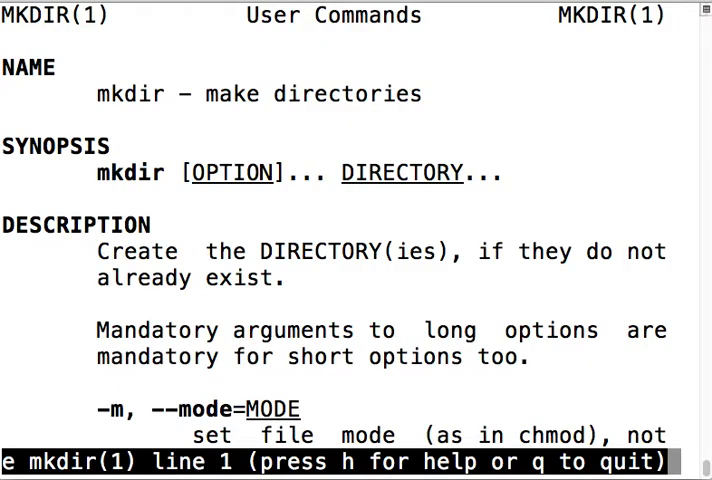
- Scroll the mkdir manual page down to the -p, --parents option
scroll(down, 3)
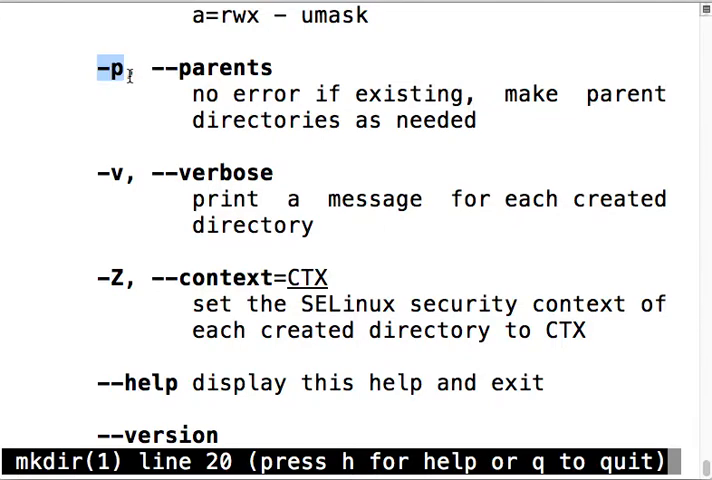
mouse_move(192, 97)
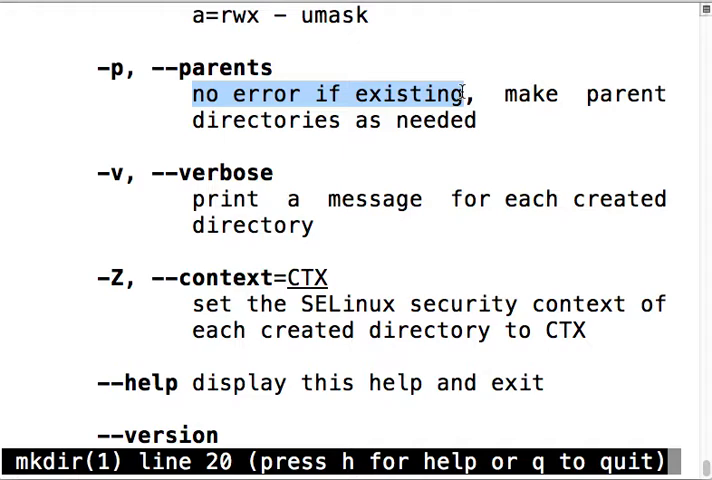
- Quit the mkdir manual and run mkdir -p foo, which succeeds silently
key(q)
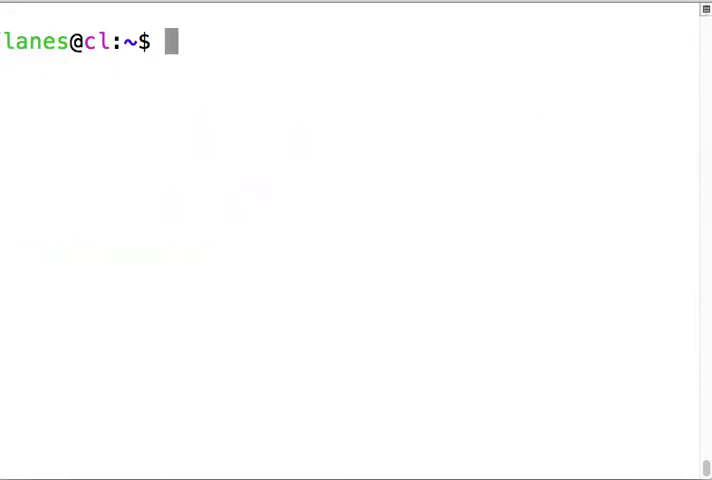
text(mkdir -p foo)
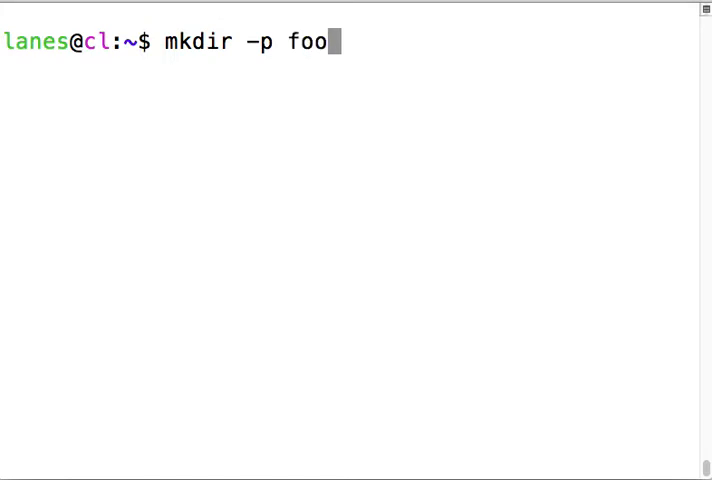
key(Return)
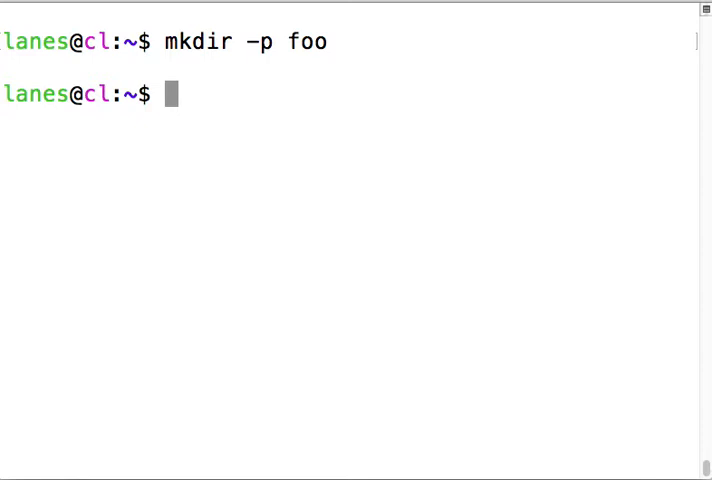
text(mk)
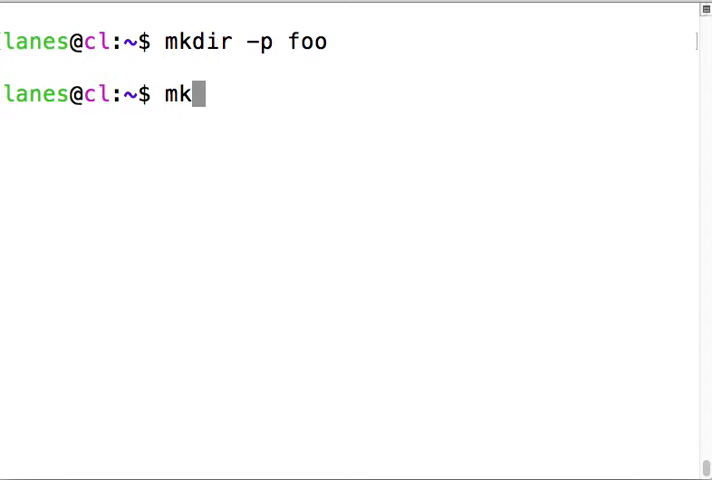
- Run mkdir anoetdunstaoehs/foobar, which fails with No such file or directory
text(dir)
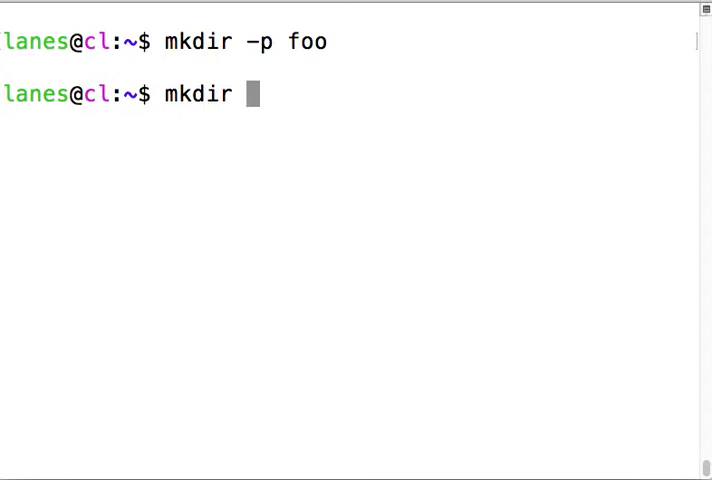
text(anoetdunstaoehs)
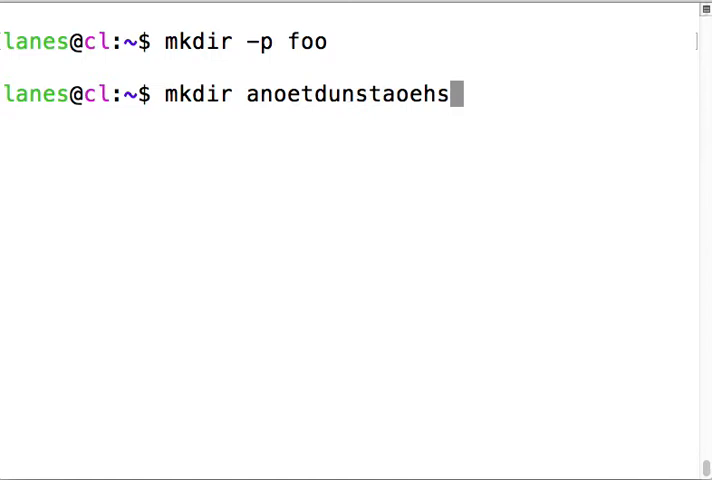
text(/)
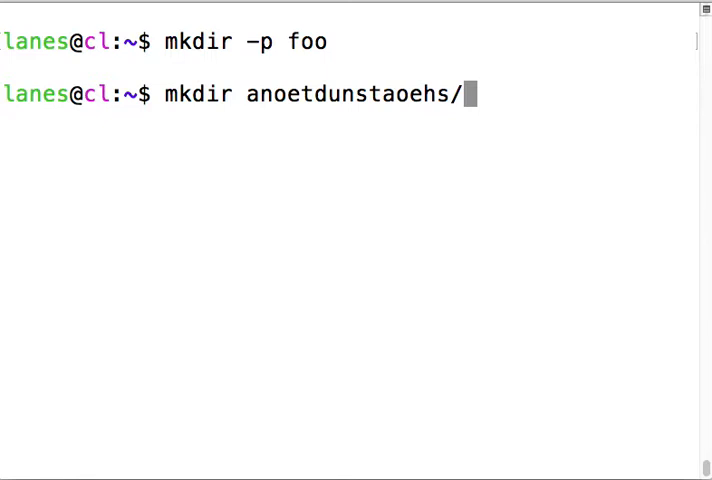
text(foobar)
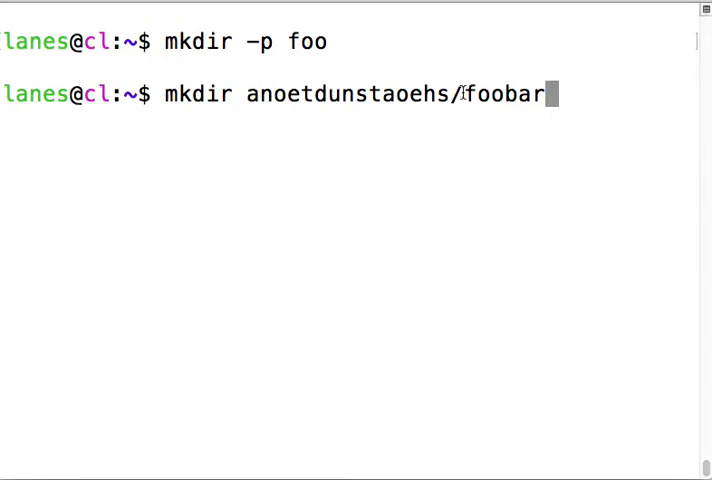
double_click(503, 94)
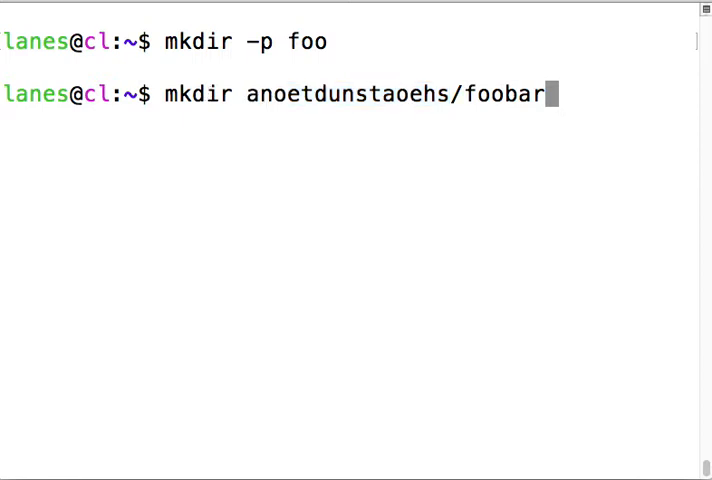
key(Return)
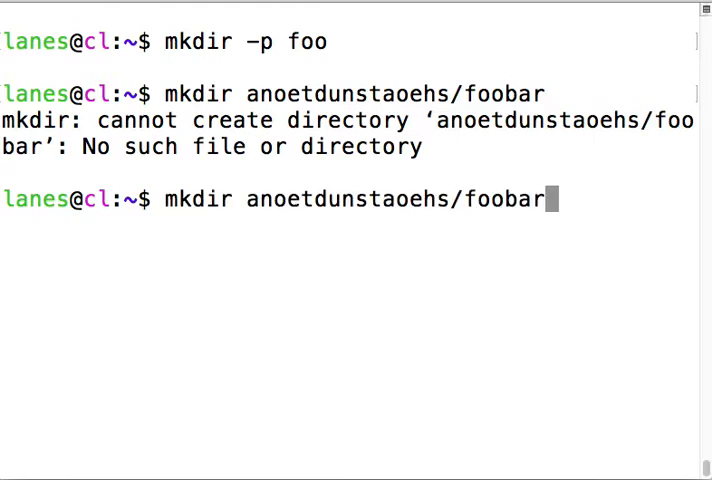
- Rerun mkdir with -p to create the nested anoetdunstaoehs/foobar directories
key(Home)
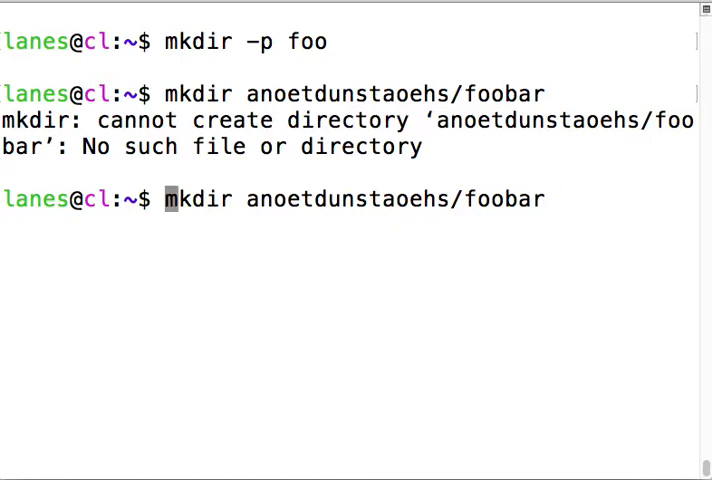
text(-)
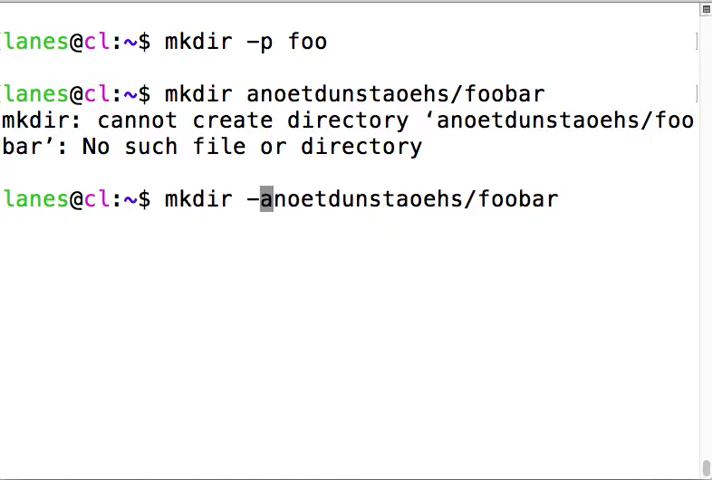
text(p)
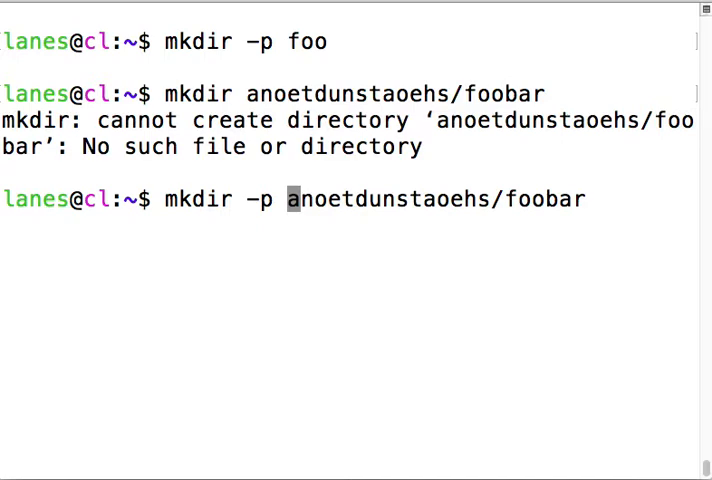
key(Return)
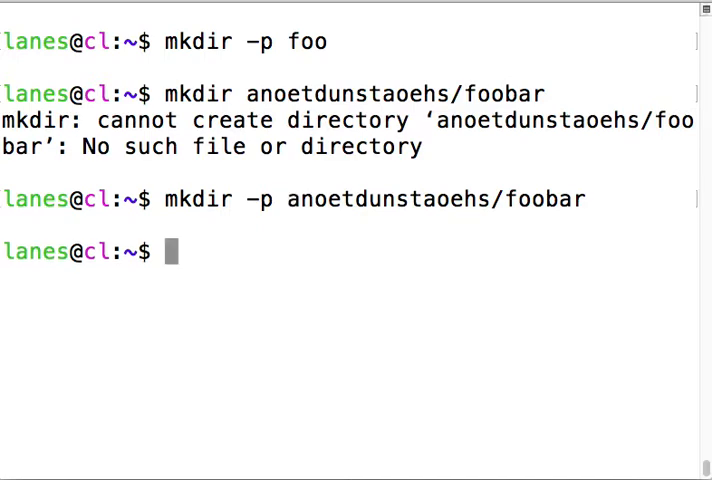
mouse_move(375, 190)
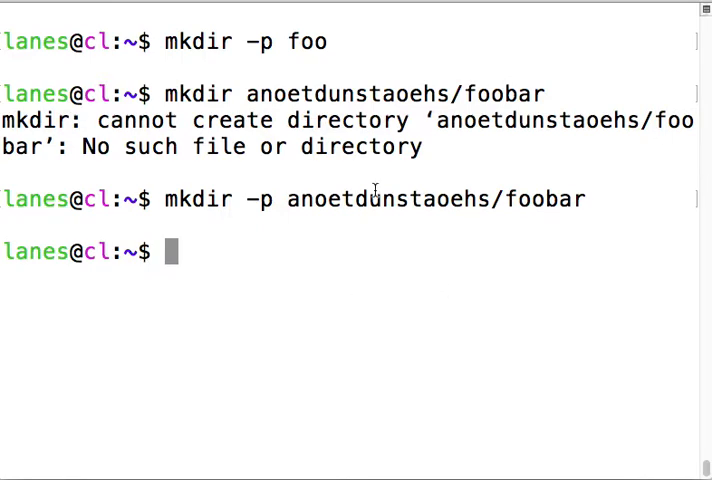
double_click(388, 199)
text(ls -)
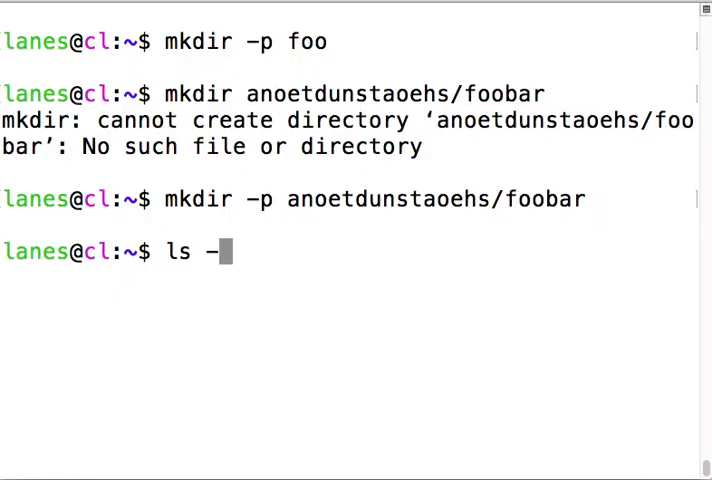
- List anoetdunstaoehs/ to show the foobar directory inside it
text(anoetdunstaoehs/)
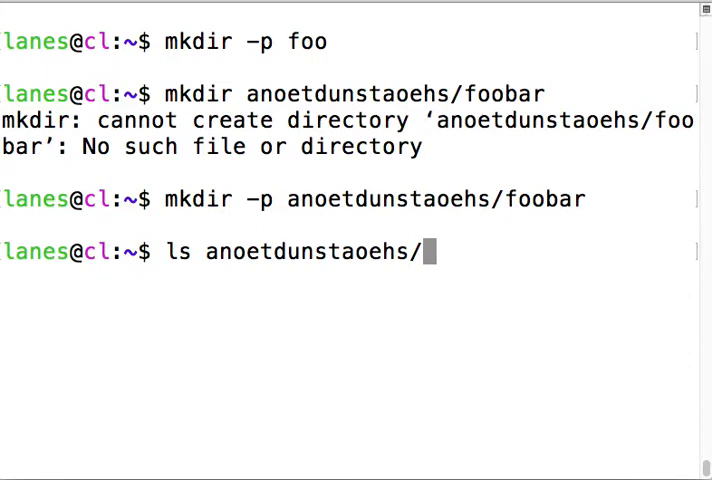
key(Return)
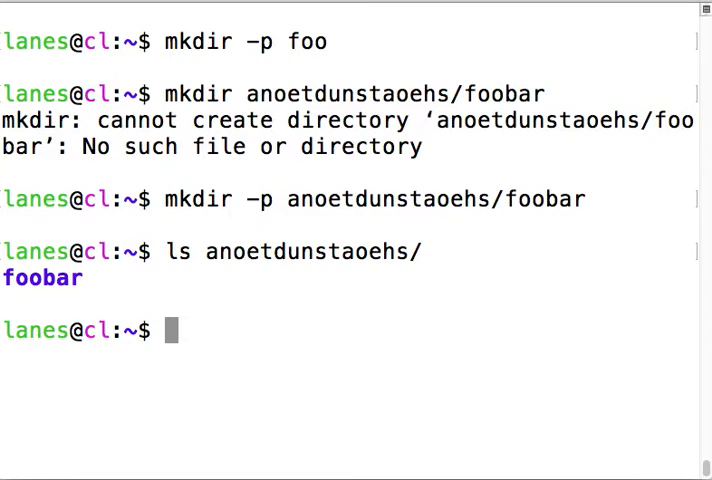
text(ls)
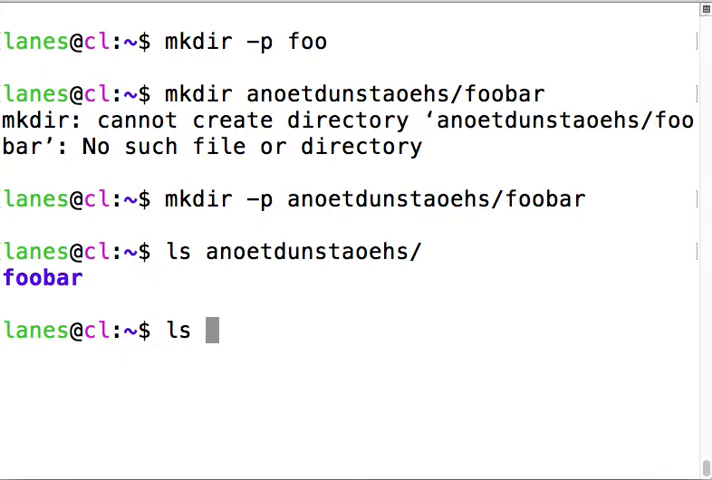
- Long-list anoetdunstaoehs/ and highlight foobar's drwxrwxr-x permissions and owner field
text(-l)
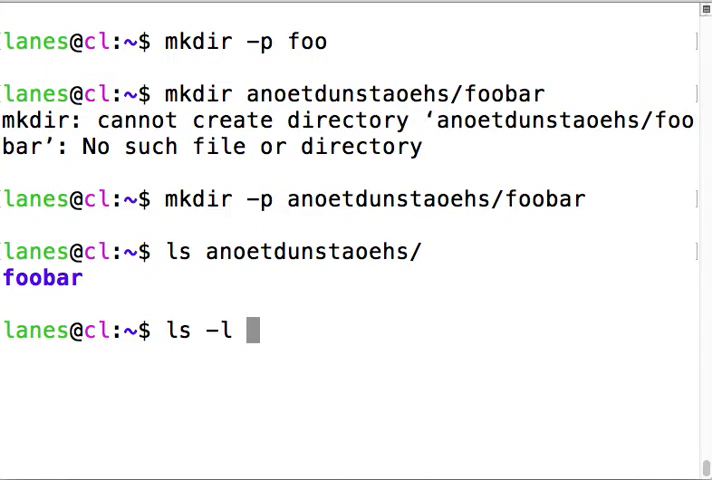
text(anoetdunstaoehs/)
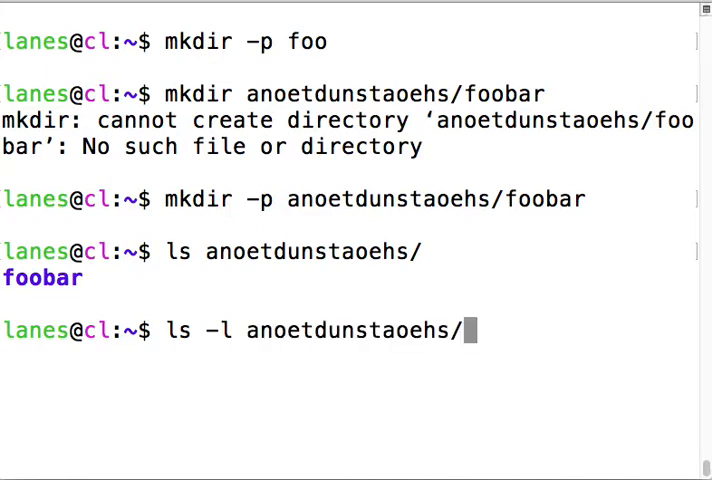
key(Return)
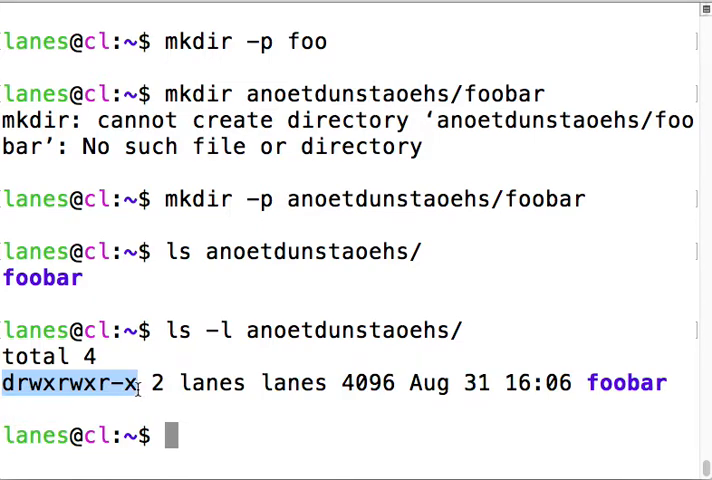
double_click(213, 383)
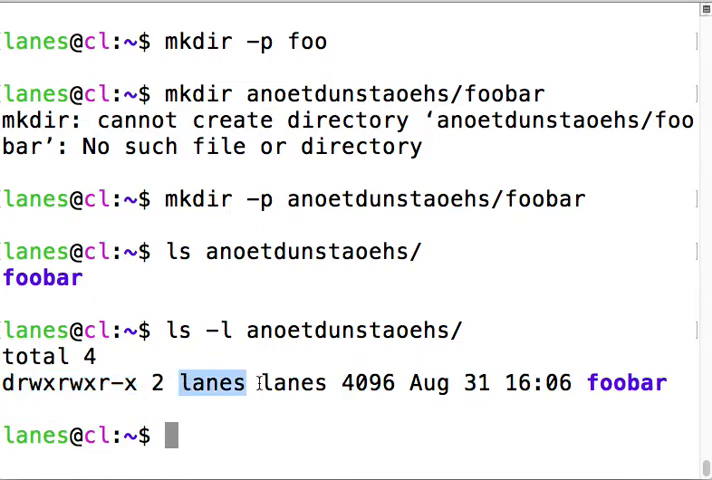
double_click(367, 383)
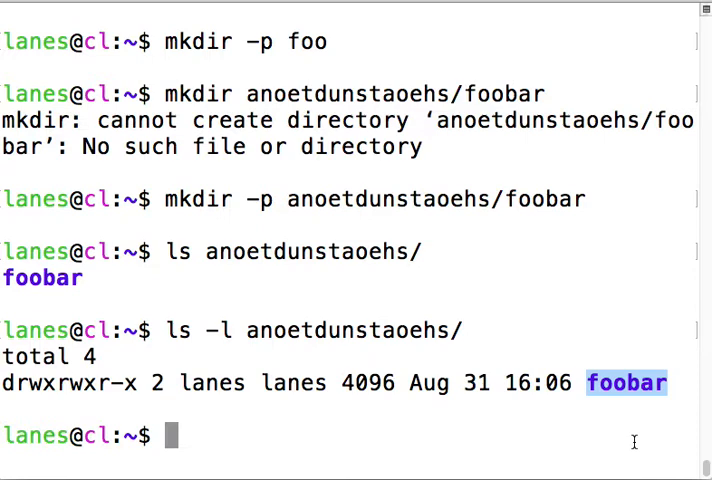
text(touch)
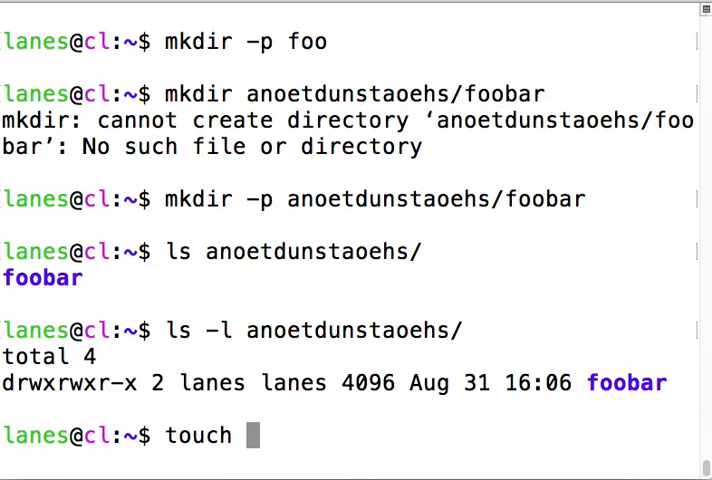
- Create the empty file anoetdunstaoehs/abcd with touch and long-list the directory
text(anoetdunstaoehs/)
text(ls)
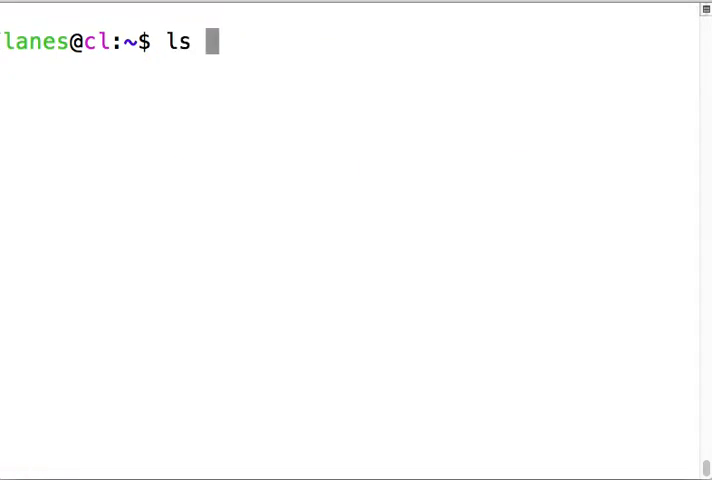
text(-l a)
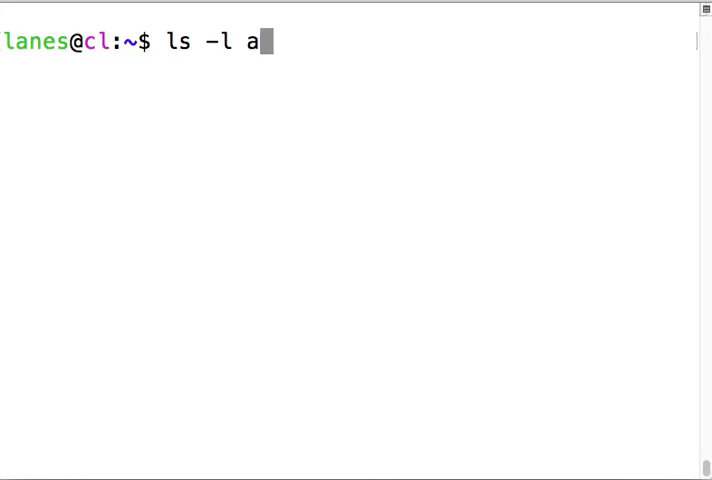
text(noetdunstaoehs/abcd)
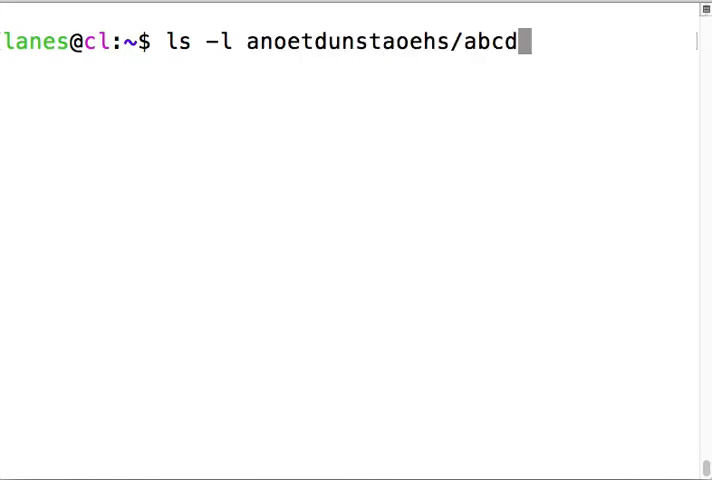
key(Return)
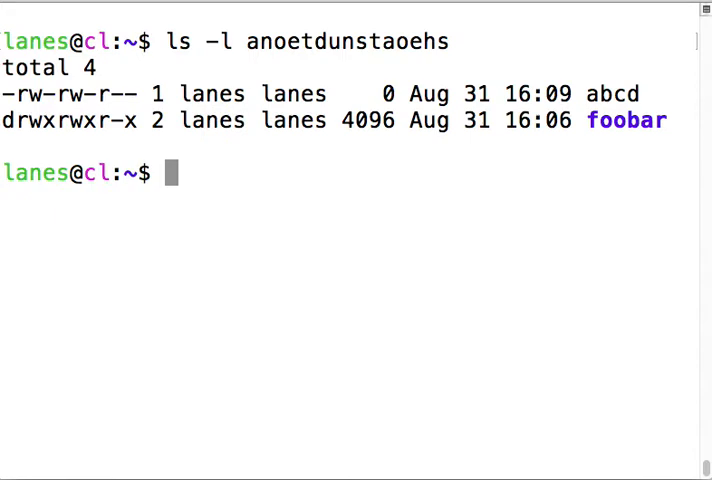
double_click(613, 93)
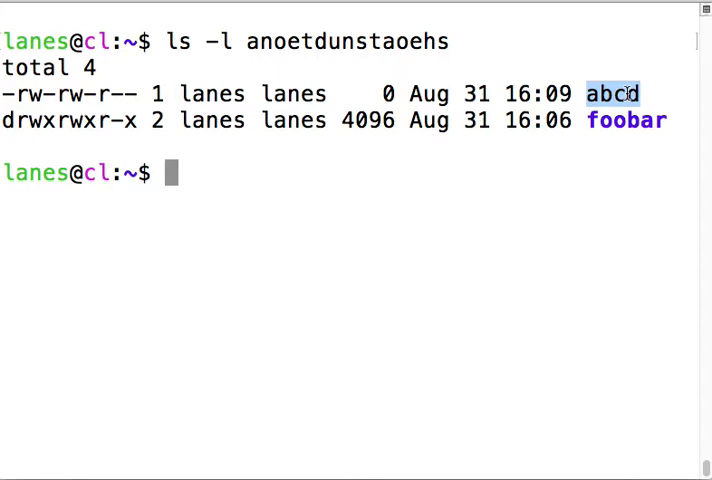
- Check file types of anoetdunstaoehs/abcd, reported empty, and foobar with file
text(fi)
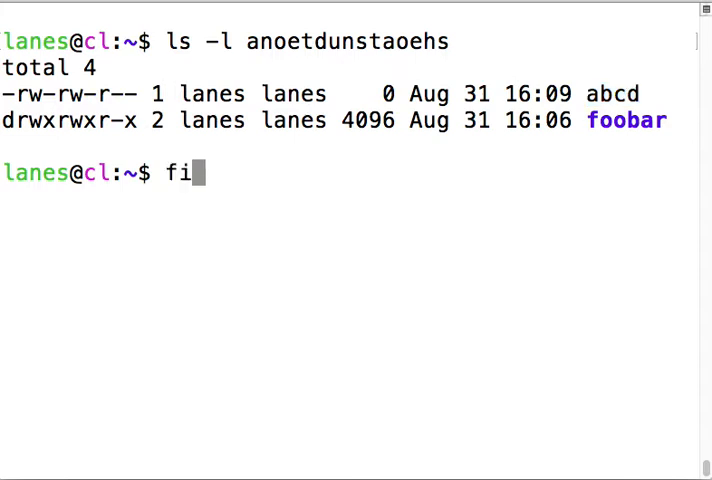
text(le anoetdunstaoehs)
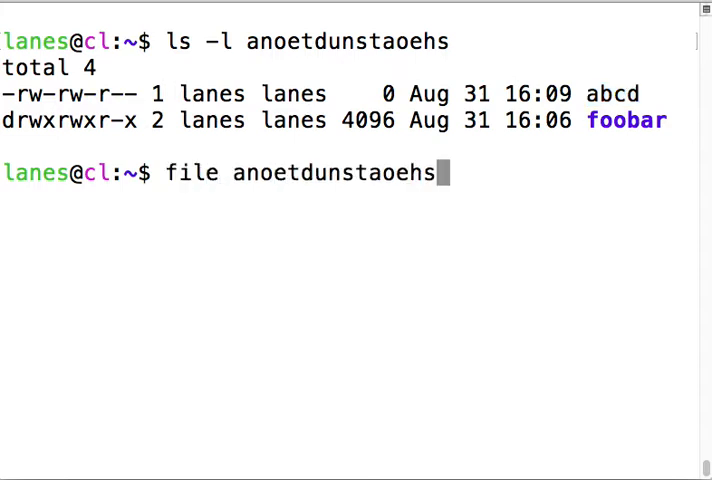
text(/ab)
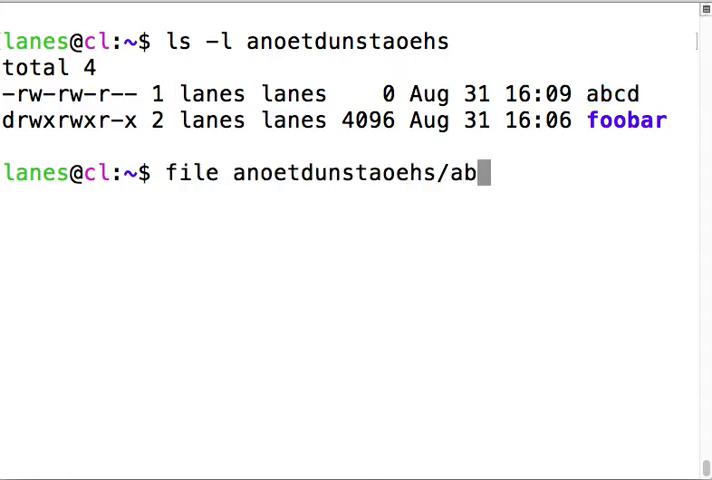
key(Return)
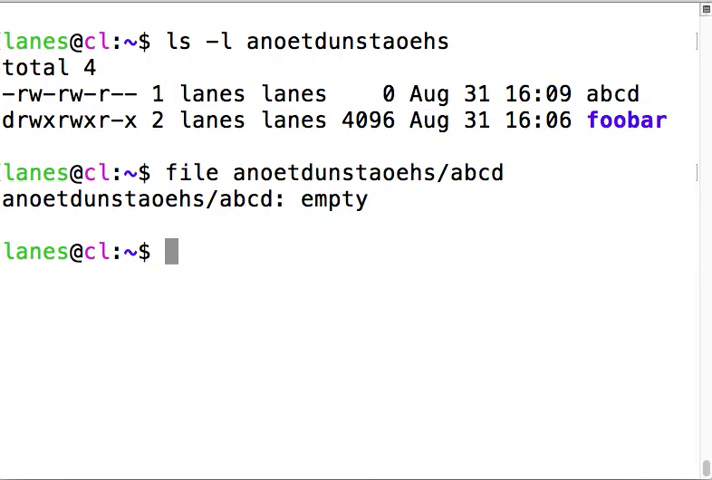
text(file anoetdunstaoehs/fo)
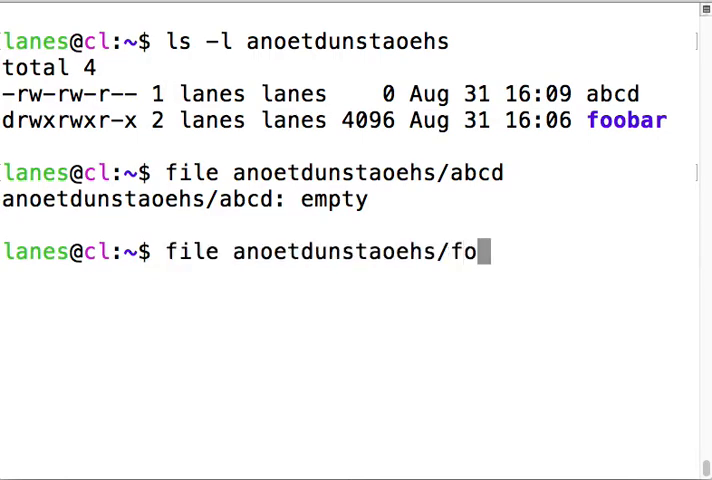
key(Return)
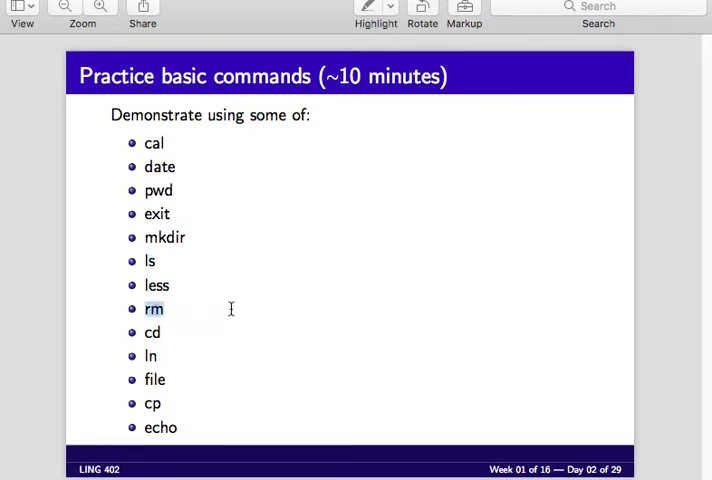
- Highlight the rm entry on the practice-commands slide
double_click(156, 285)
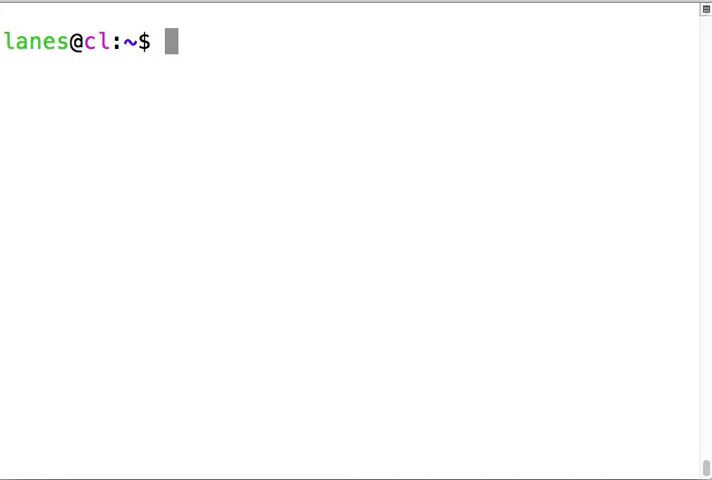
- Change into anoetdunstaoehs, highlight the updated prompt, and erase a half-typed cat
text(file anoetdunstaoehs/abcd)
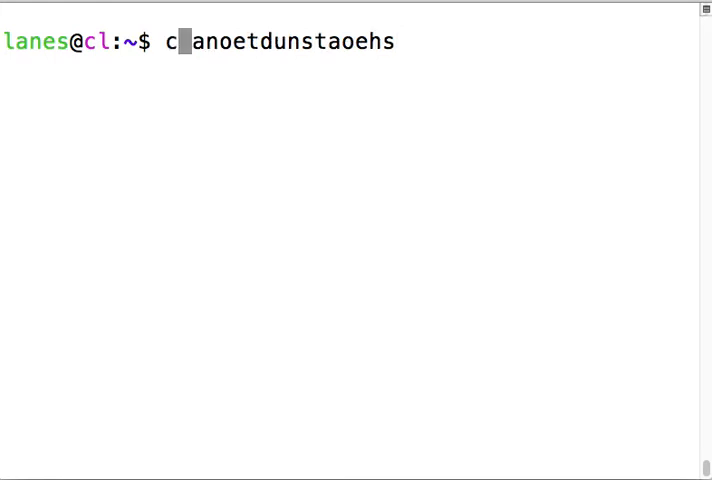
text(d)
key(Return)
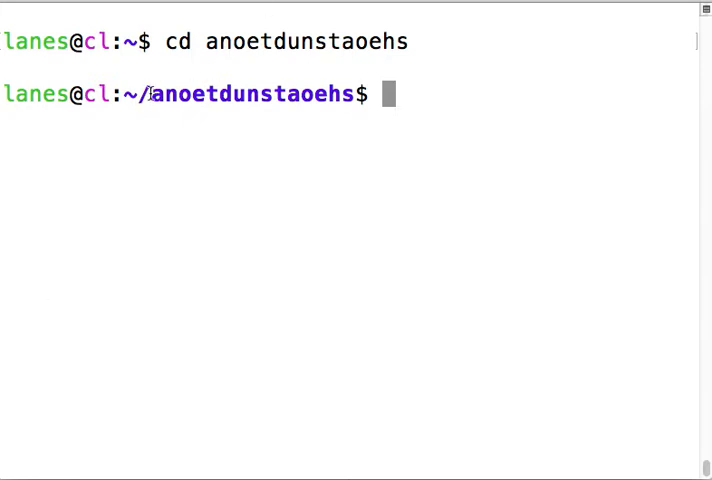
double_click(248, 94)
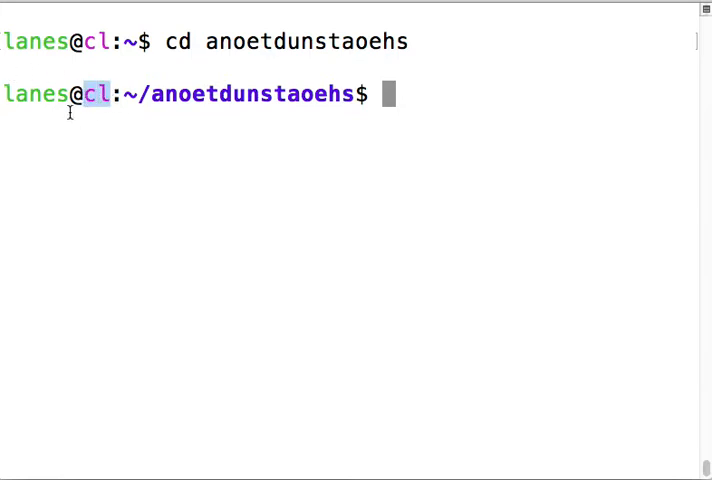
double_click(36, 94)
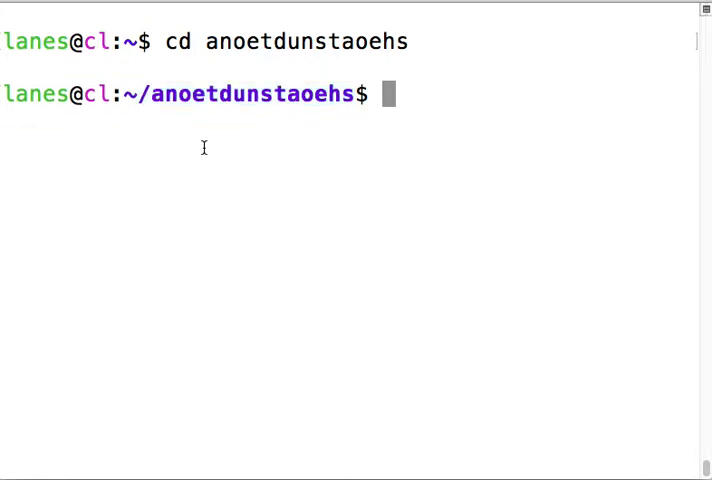
text(cat)
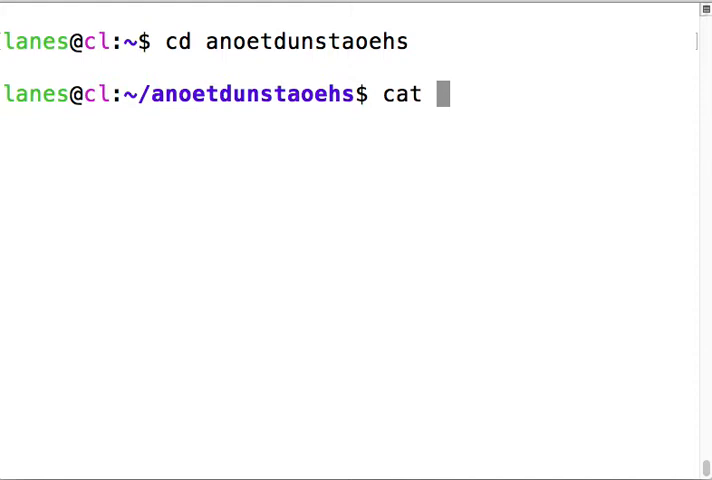
key(ctrl+u)
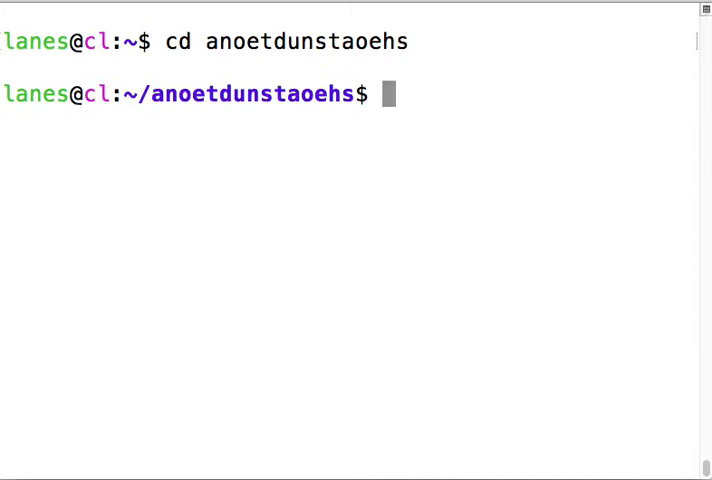
- Start vim and type 'Once upon a time, there was a class that used VIM.'
text(vi)
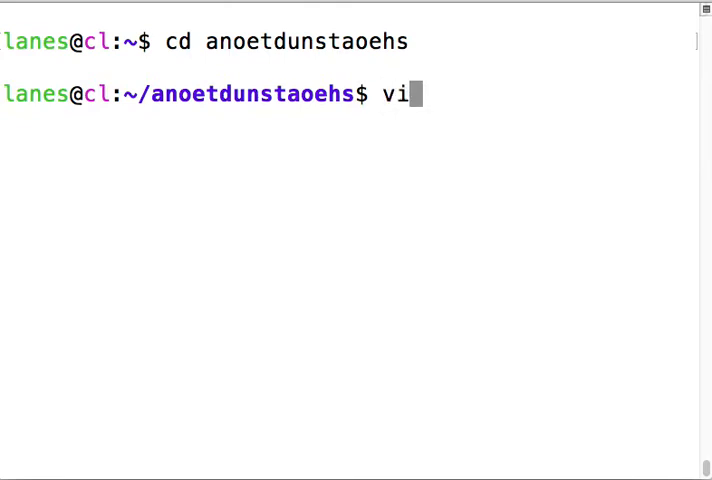
text(m)
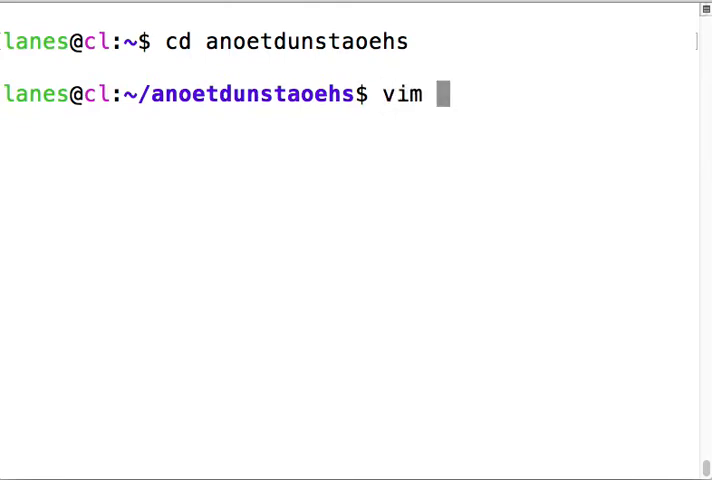
key(Return)
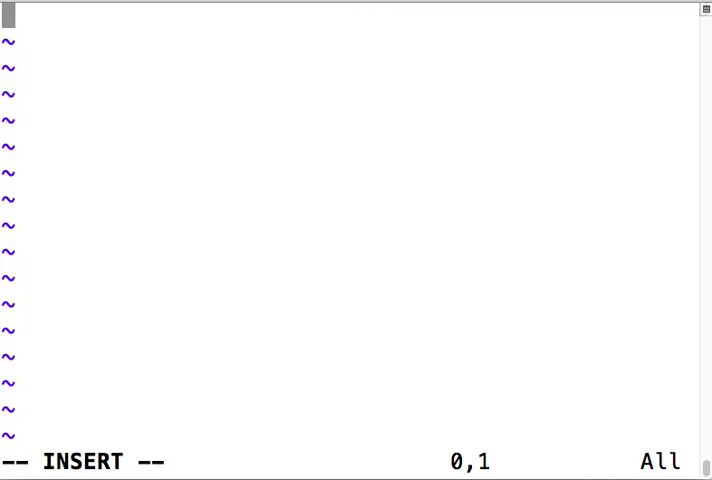
text(Once upon a)
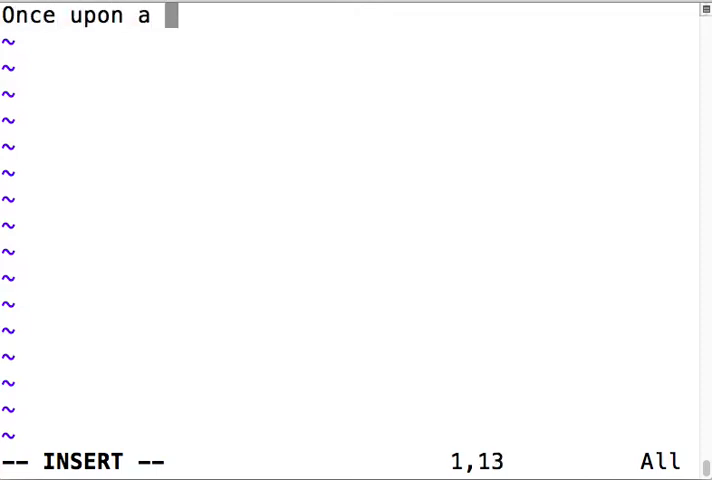
text(time, there)
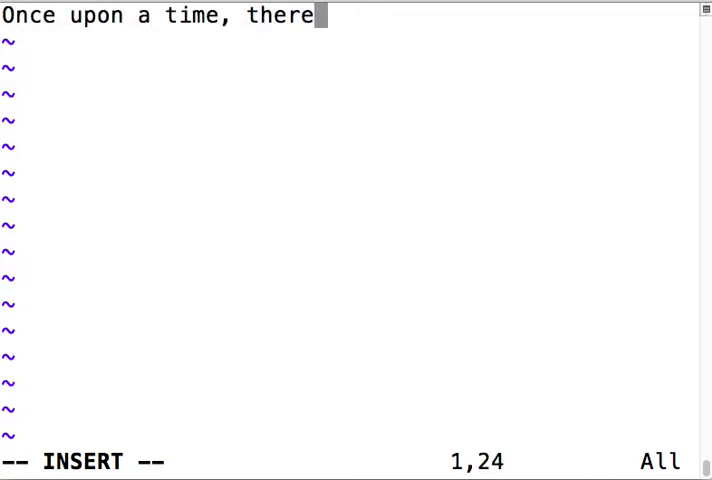
text(was a cl)
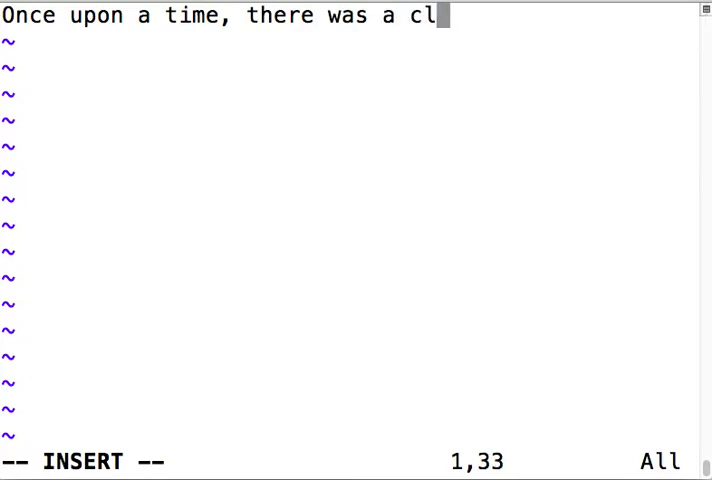
text(ass that used)
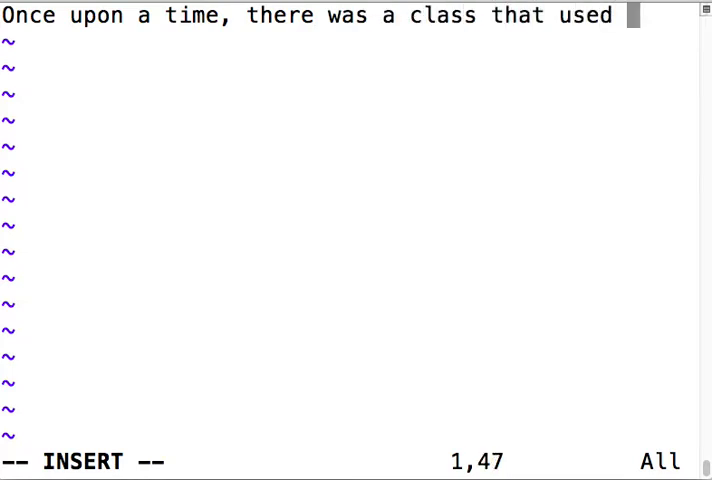
text(VIM.)
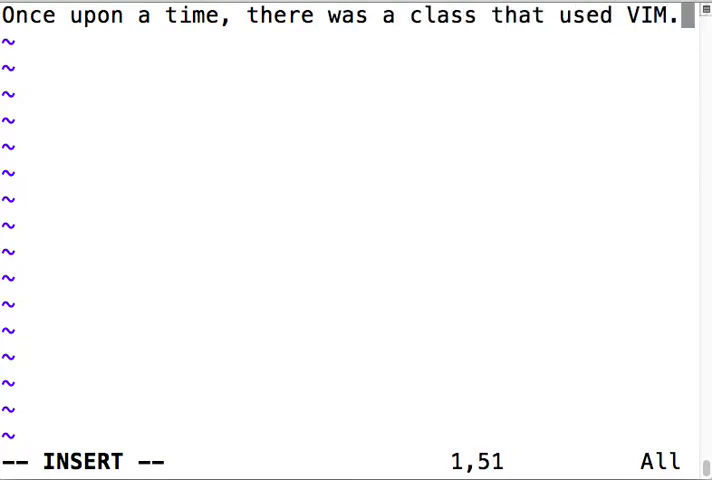
key(Enter)
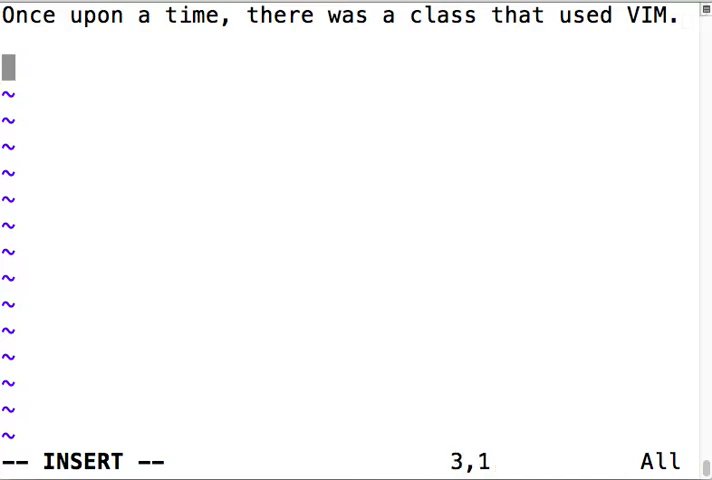
- Add 'I know it is sad, but it is true.' and save with :wq
text(I know it)
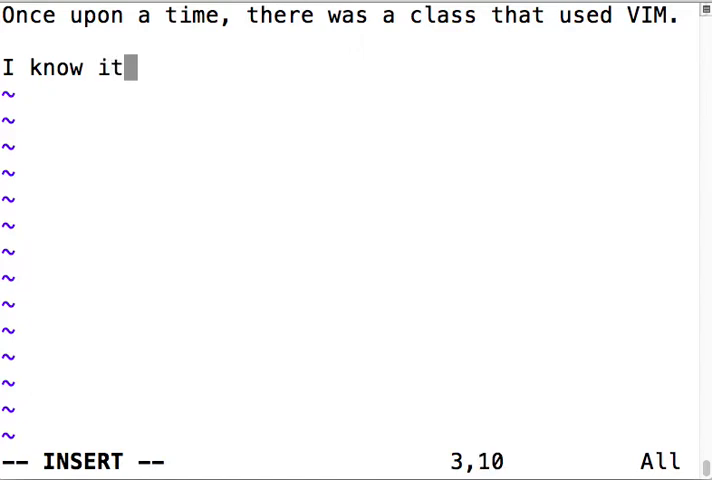
text(is sad, bu)
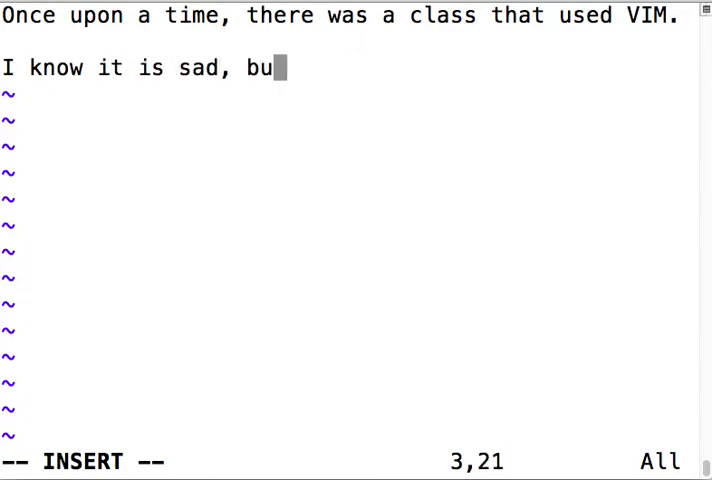
text(t it is true.)
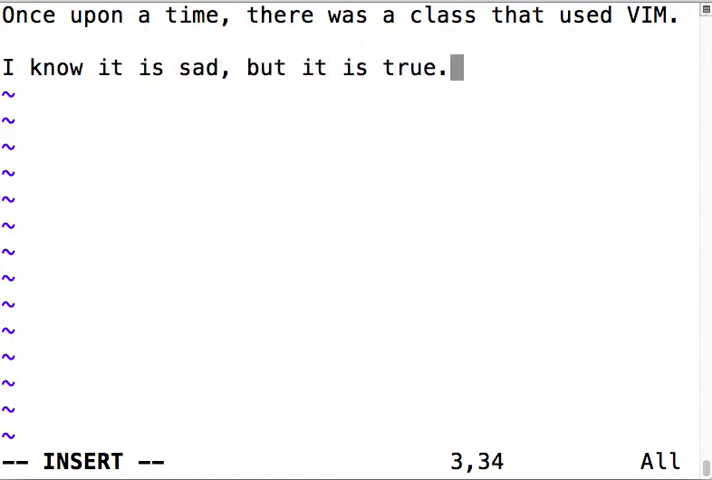
key(Return)
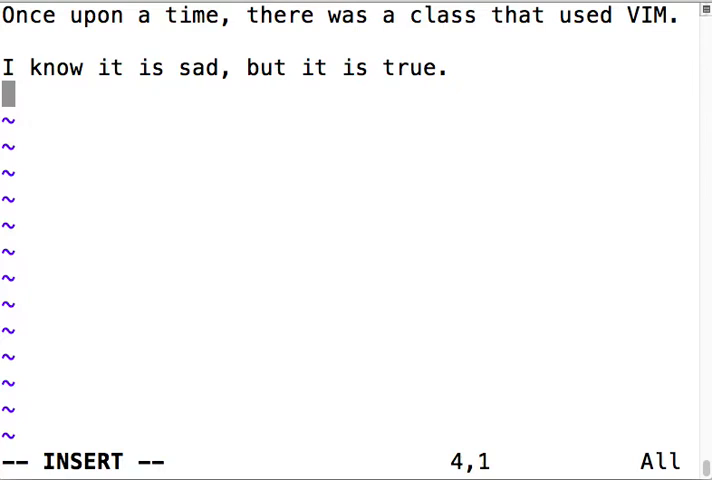
key(Escape)
text(:w)
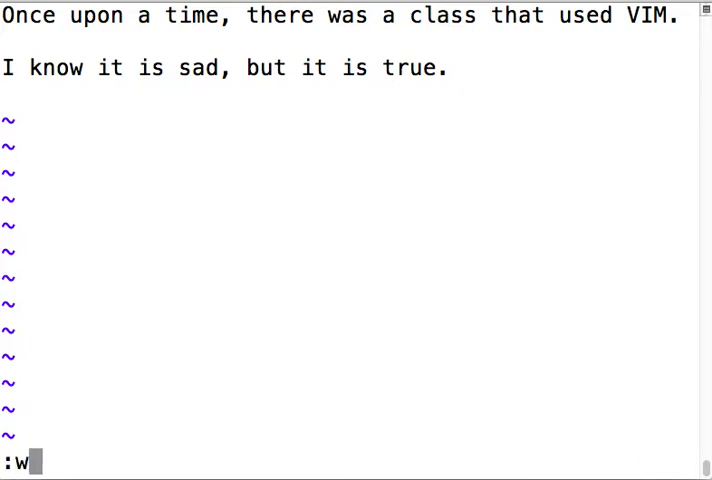
key(Return)
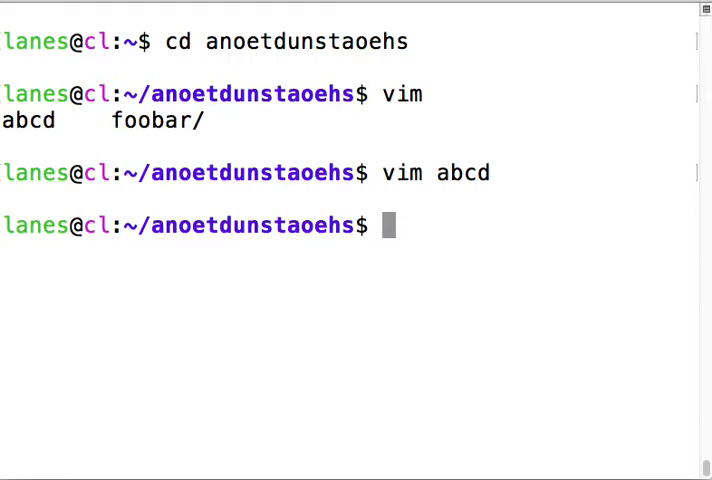
- Print abcd's two story sentences with cat abcd
text(cat abcd)
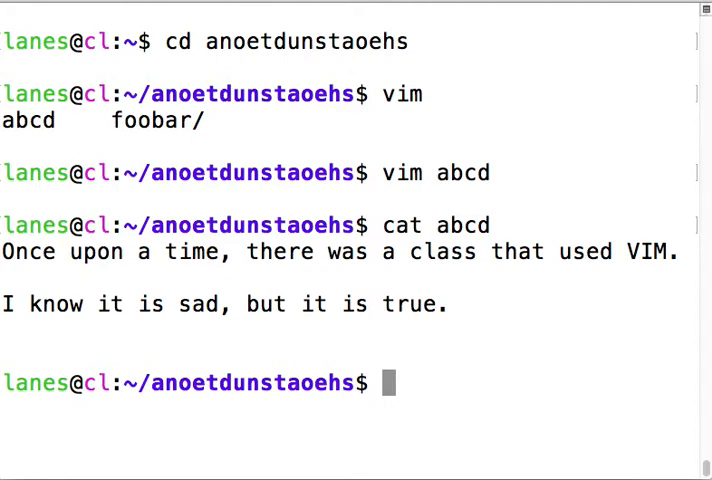
text(less)
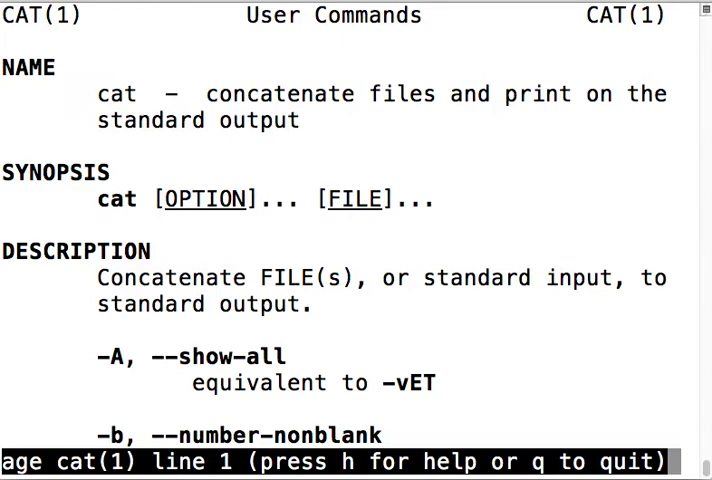
- Scroll down through the options in the cat manual page
scroll(down, 3)
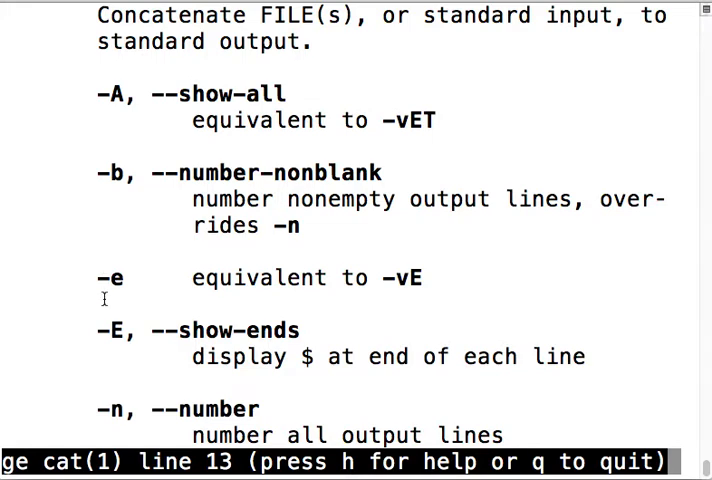
scroll(down, 3)
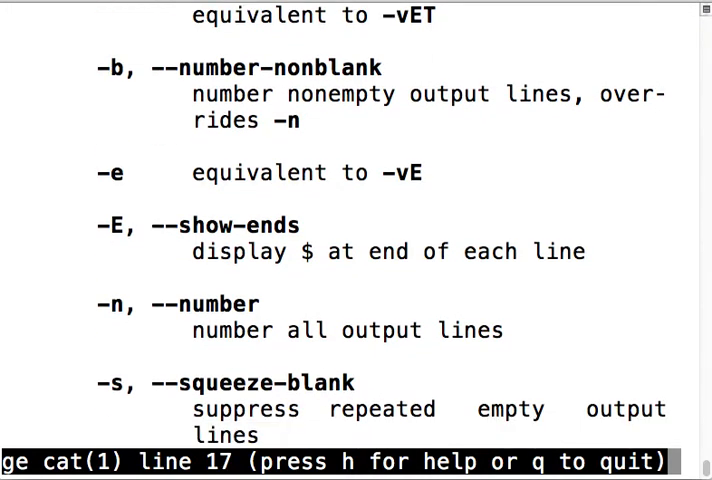
scroll(down, 3)
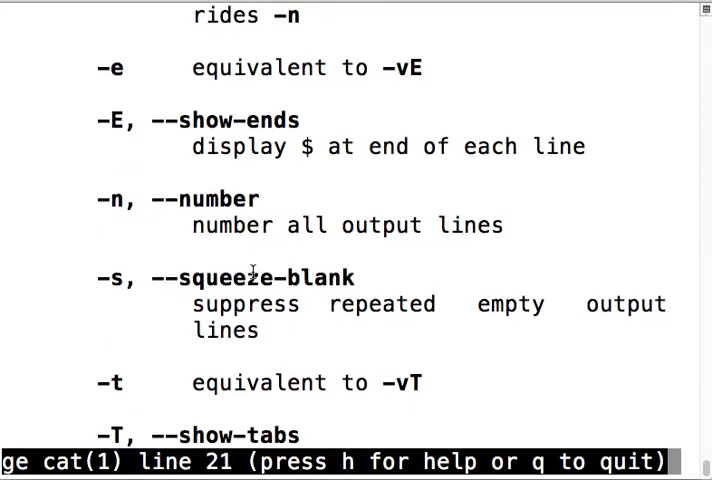
scroll(down, 3)
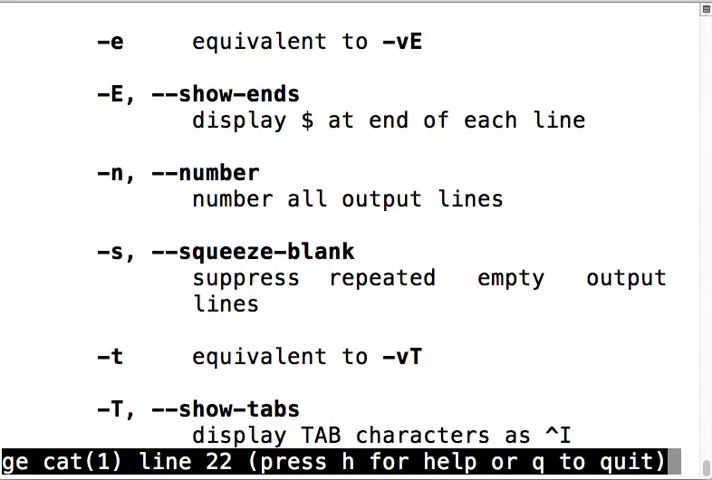
scroll(down, 3)
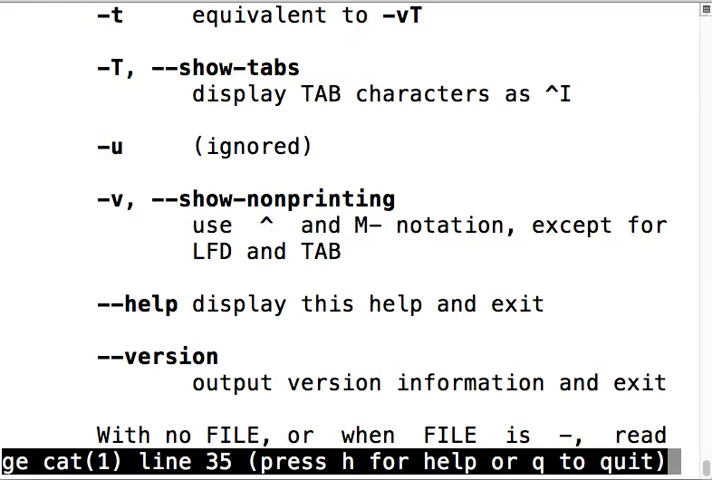
- Close the cat manual, then read and close the less manual page
key(q)
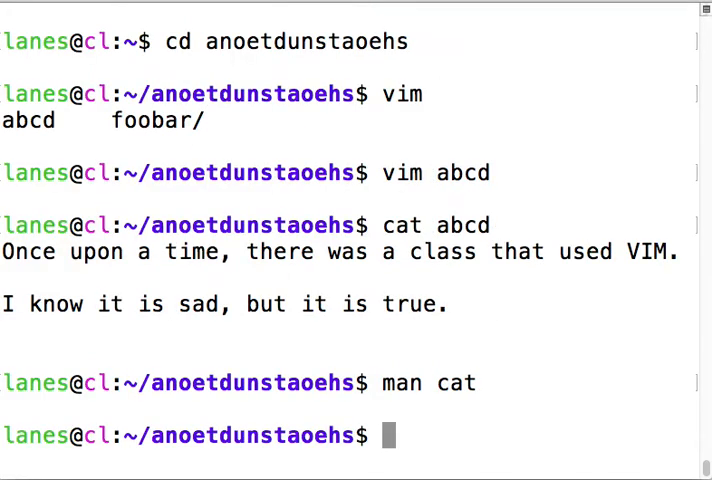
text(less)
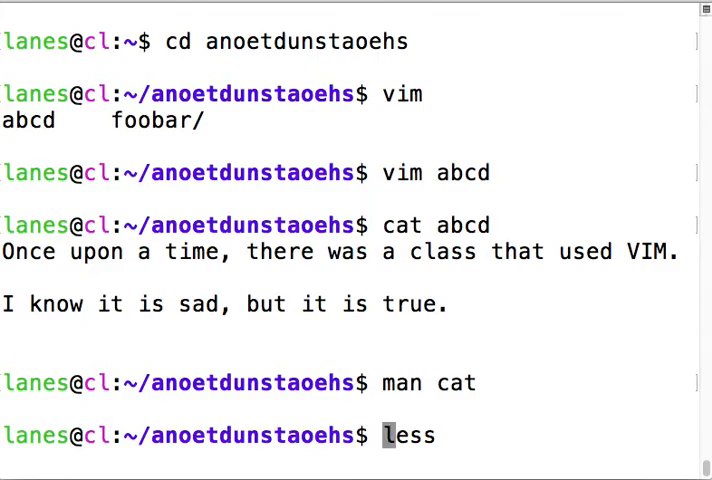
text(man )
key(Return)
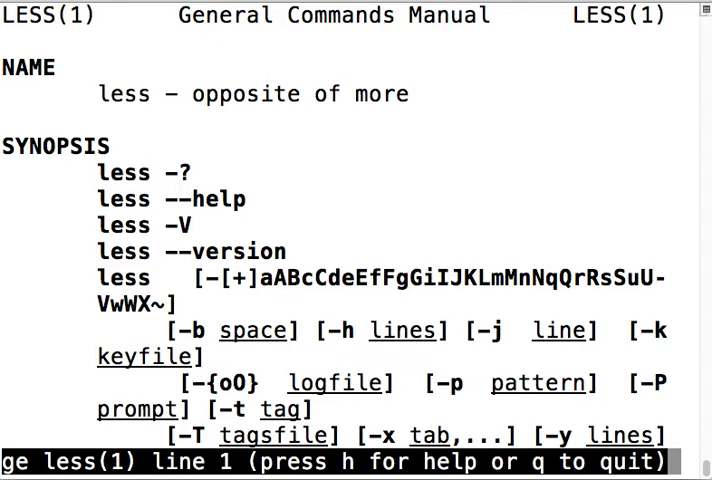
scroll(down, 3)
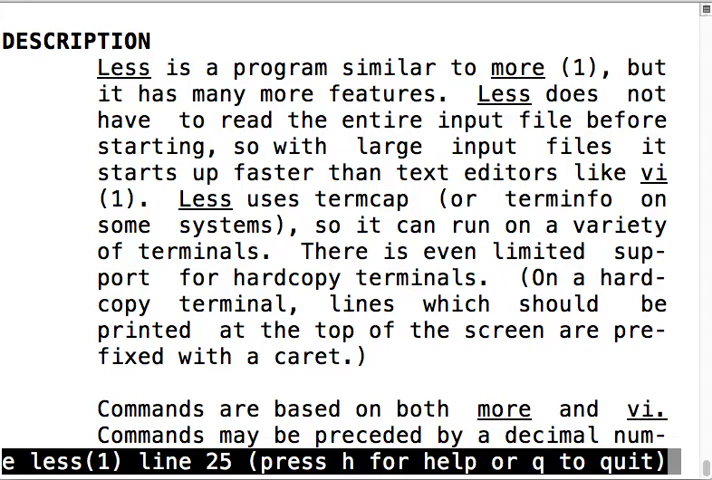
key(q)
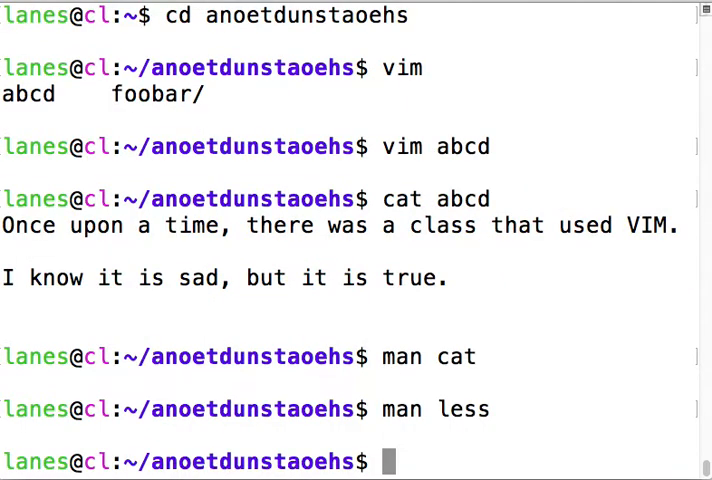
- View abcd's two sentences in the less pager, then quit
text(less ac)
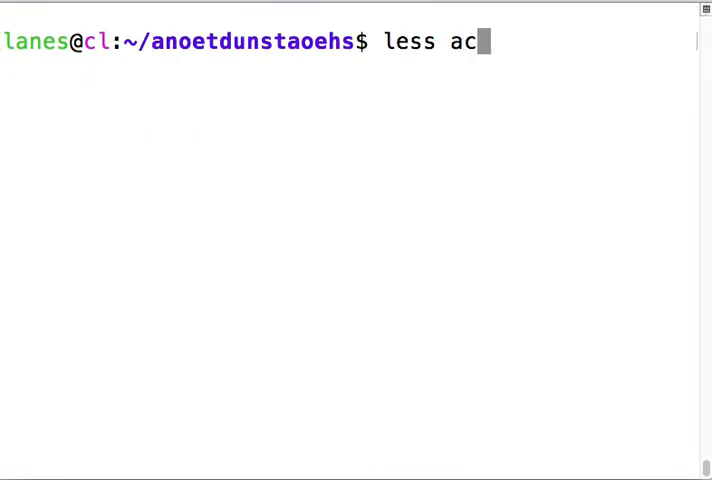
key(Return)
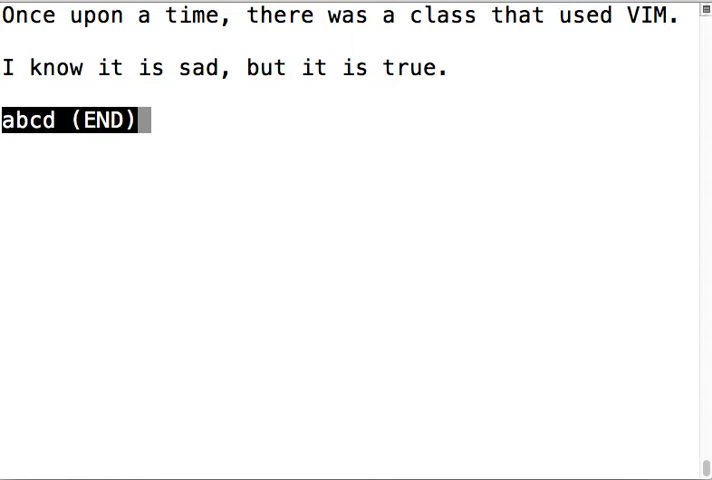
key(q)
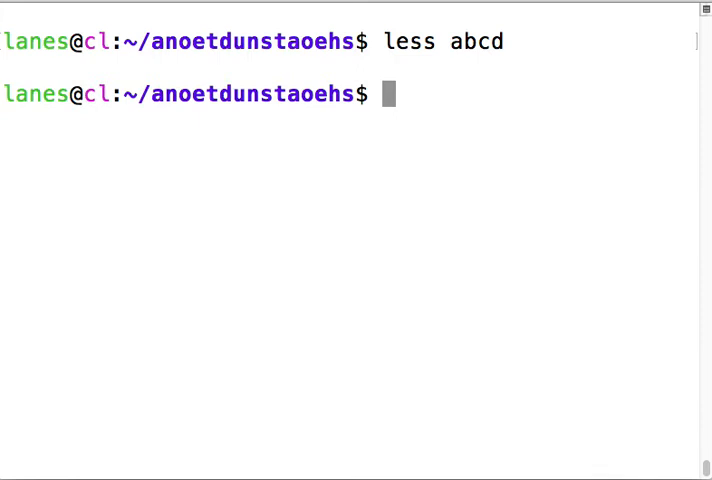
- Run wc abcd to report 4 lines, 20 words and 87 bytes
text(wc)
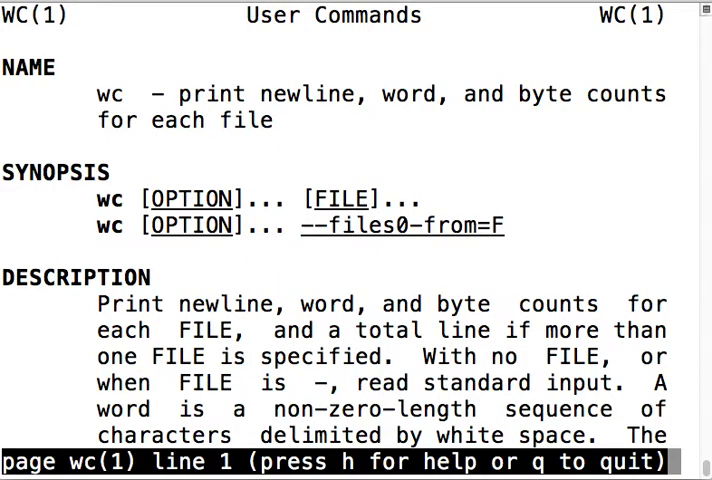
mouse_move(205, 92)
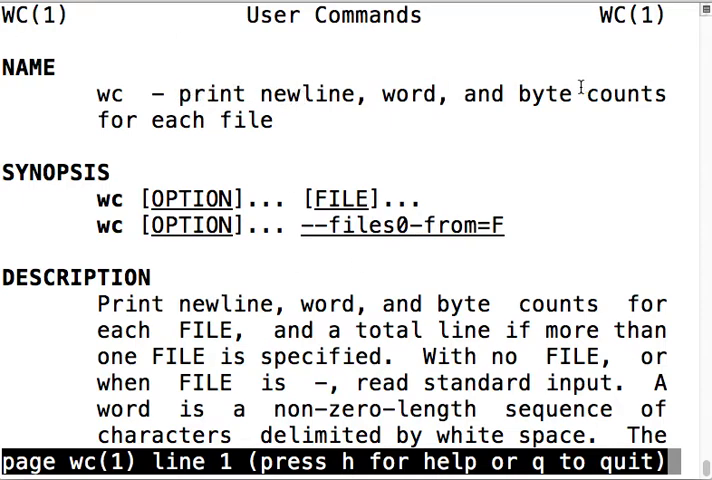
mouse_move(210, 138)
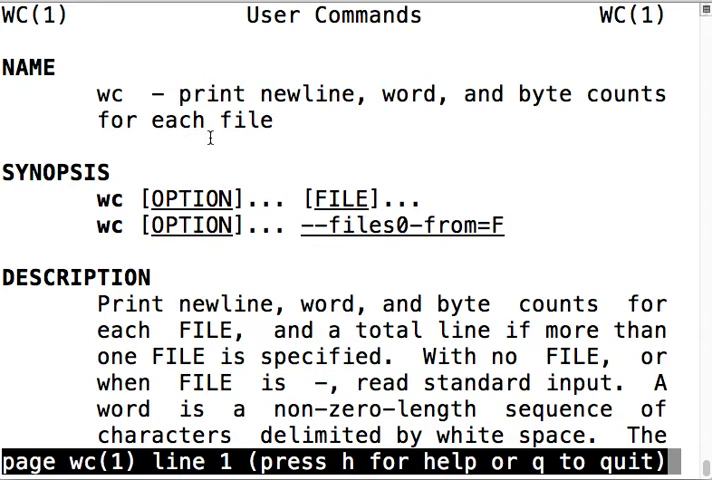
mouse_move(235, 153)
text(w)
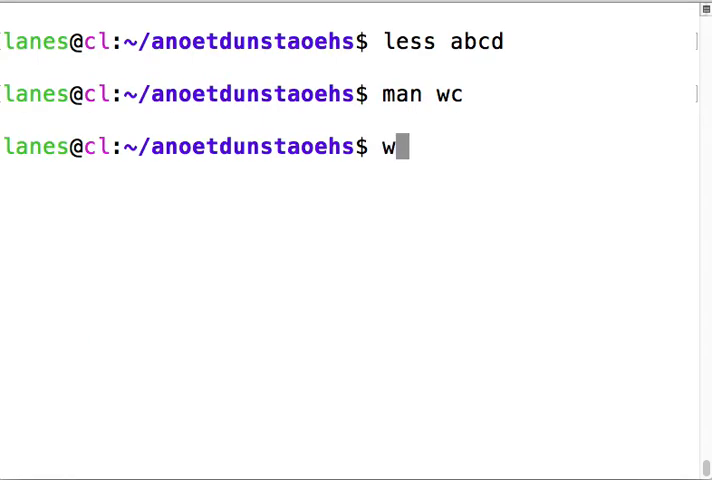
text(c abcd)
key(Return)
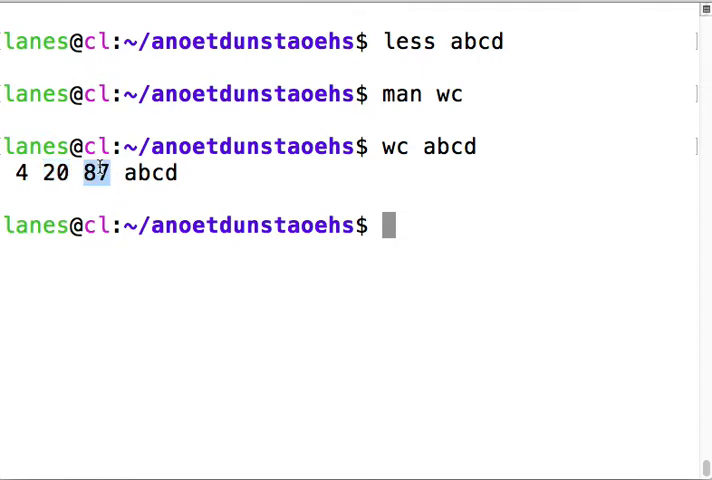
mouse_move(183, 283)
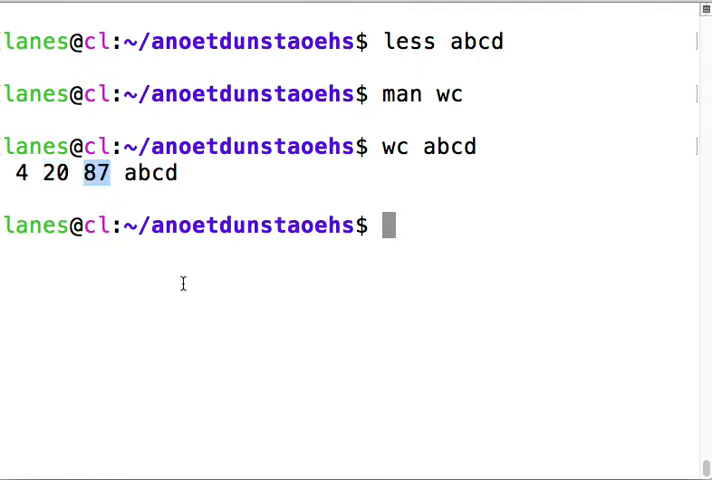
- Read the wc manual page down to the -l option, then quit it
text(man wc)
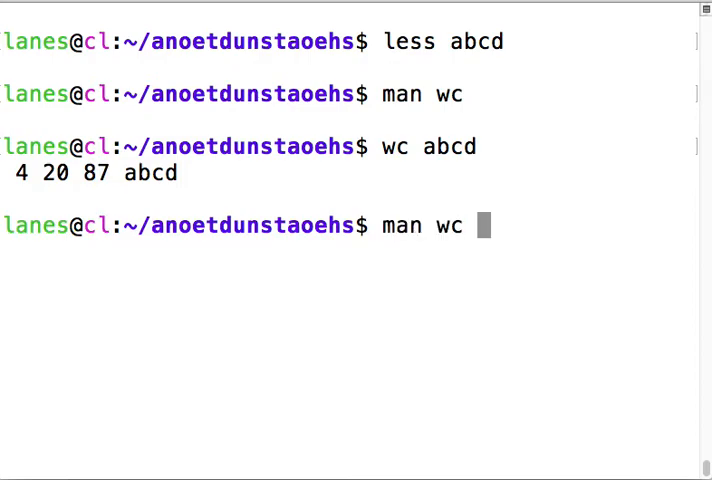
key(Return)
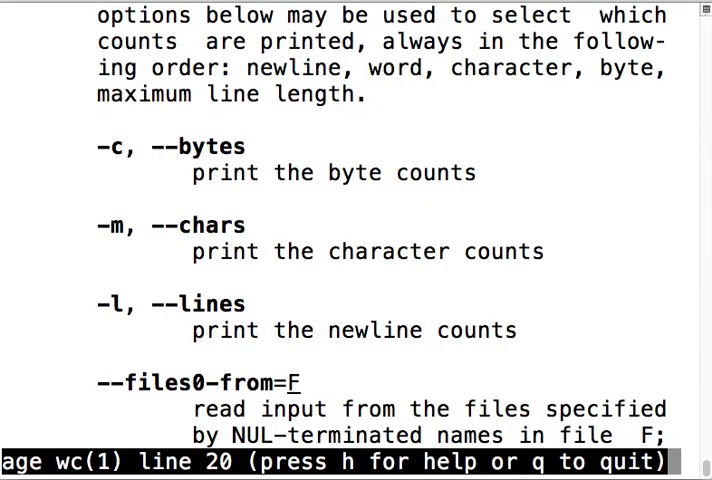
scroll(down, 3)
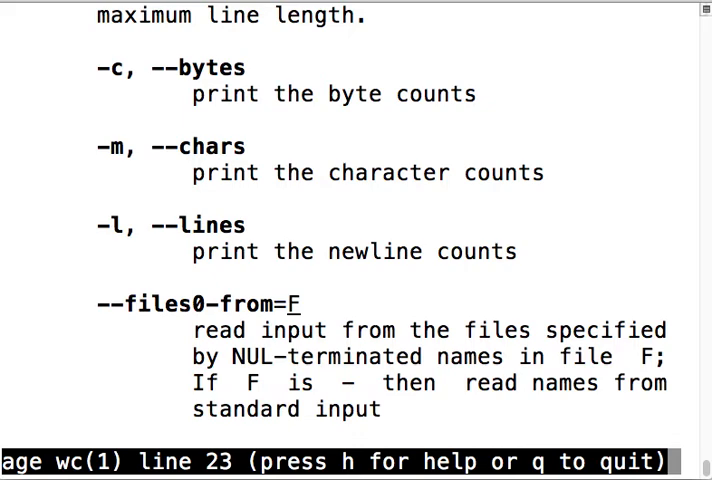
mouse_move(146, 143)
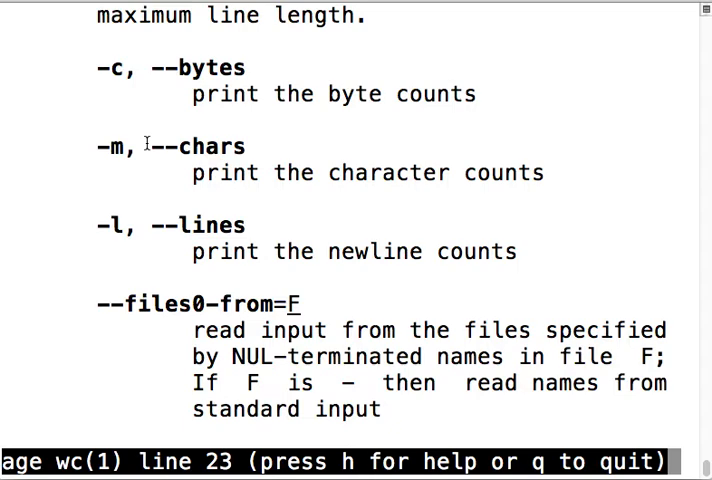
key(q)
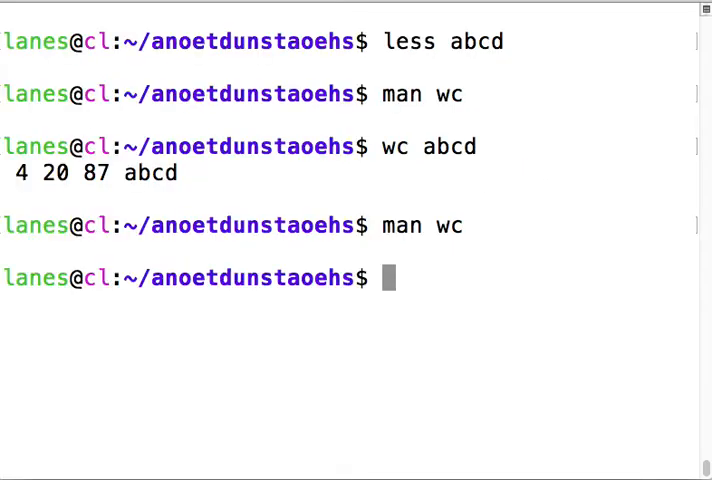
- Run wc -l abcd to print only the line count, 4
text(wc -)
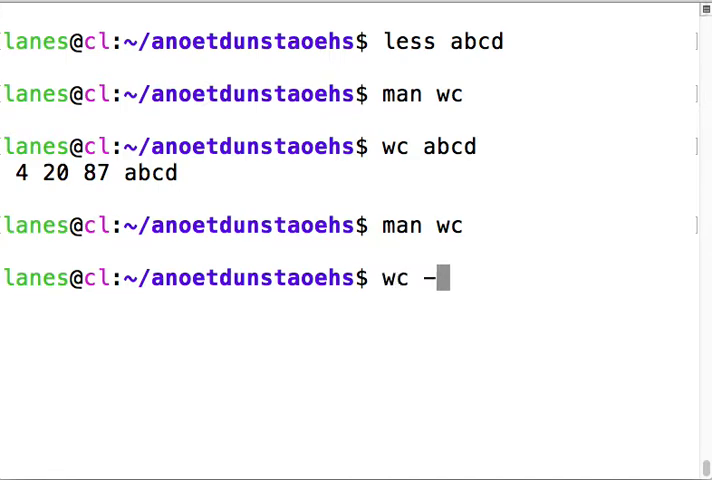
text(l)
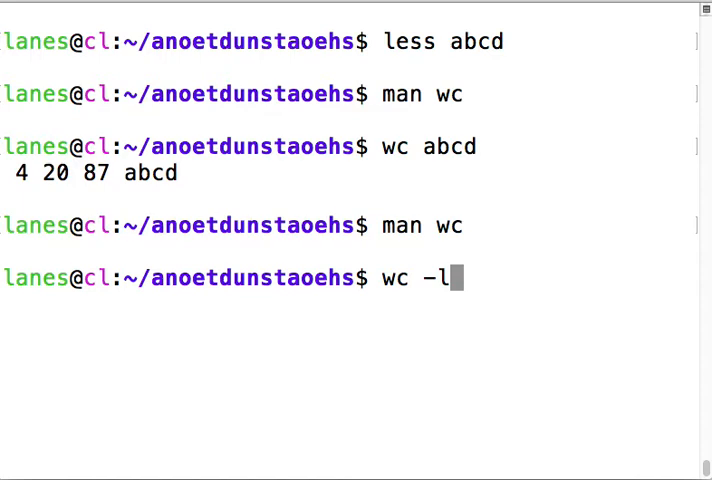
text(a)
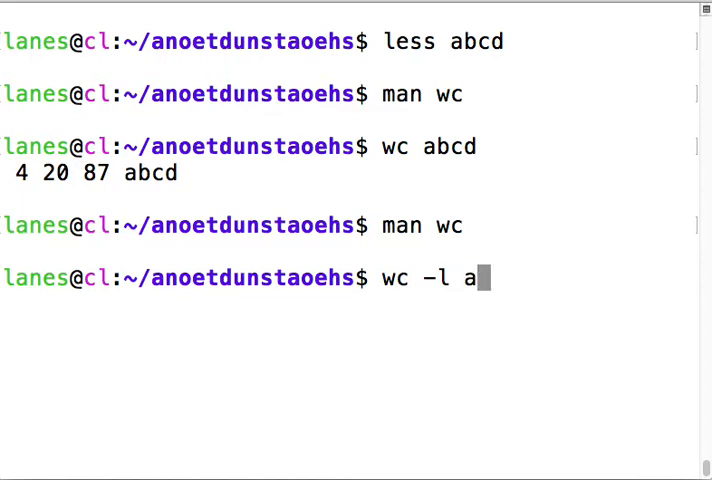
key(Return)
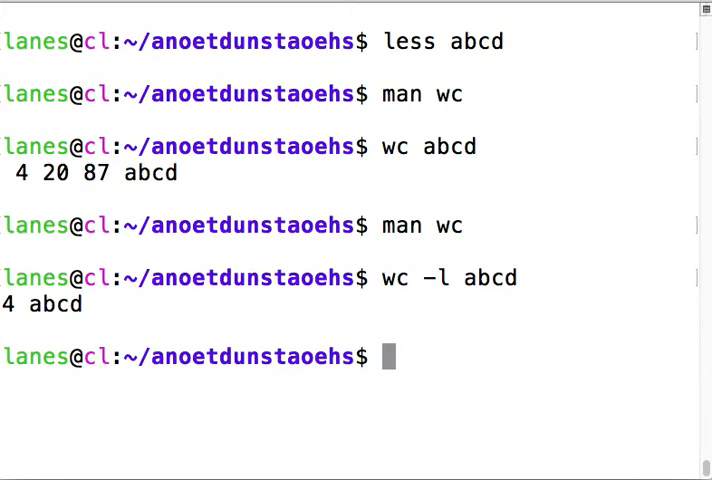
text(wc -l abcd |)
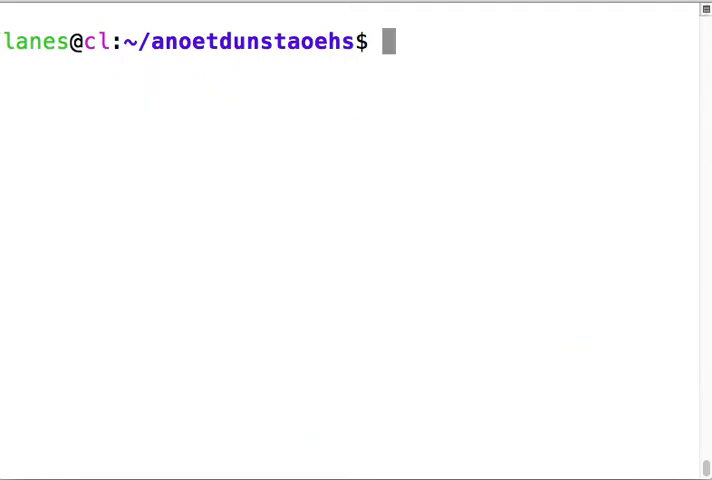
- Pipe wc -l abcd through cut -d " " -f 1 so only 4 is printed
text(wc -l)
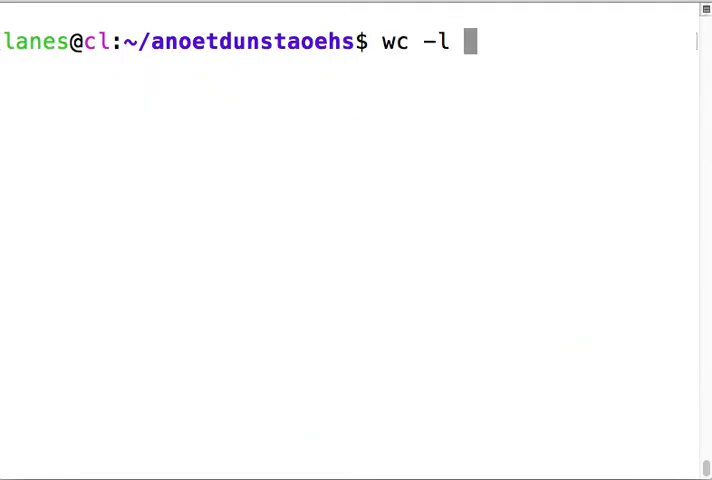
text(abcd | cu)
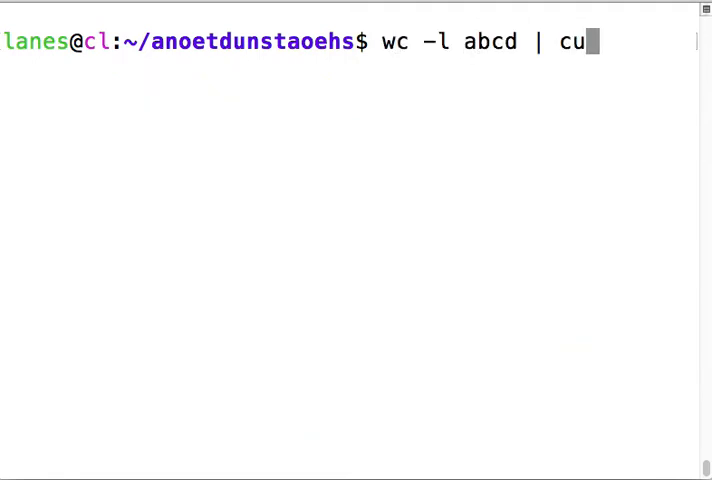
text(t -d " " -)
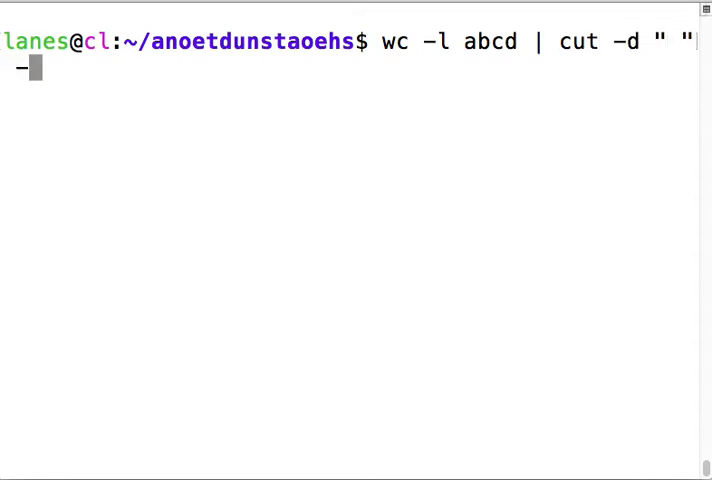
key(Return)
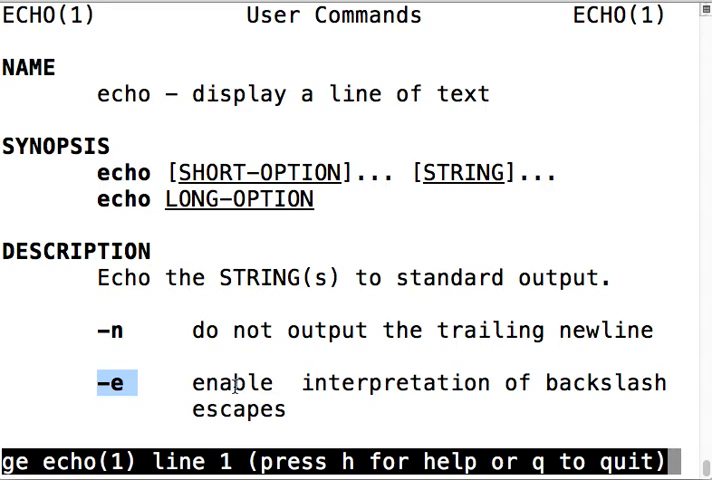
- Close the echo manual and run echo -e "\t" to print a tab
key(q)
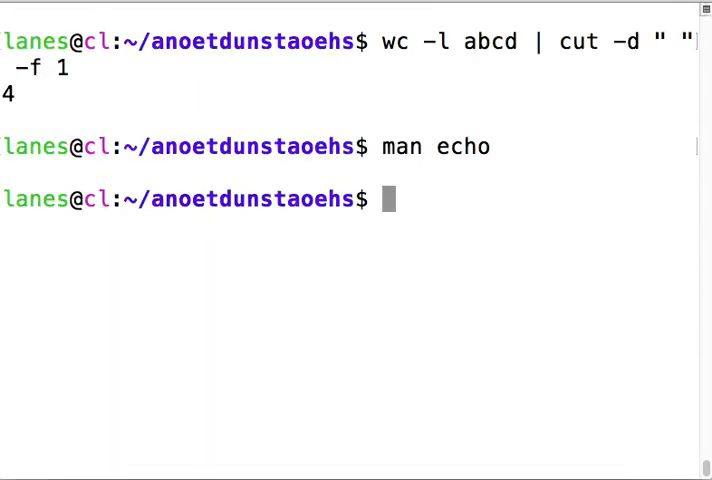
text(echo)
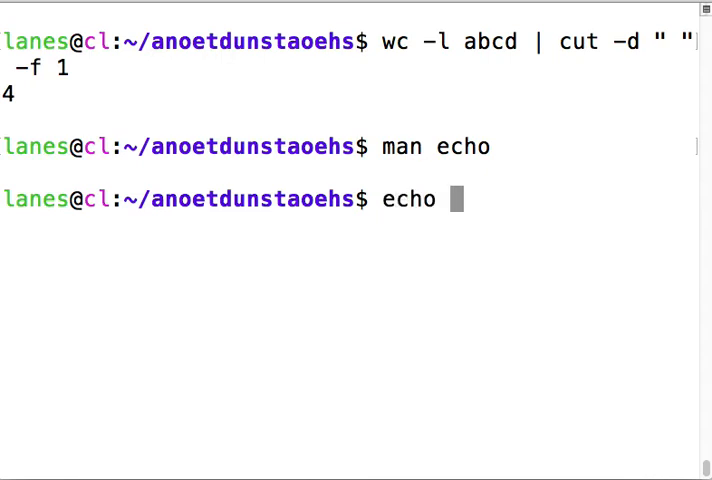
text(-e ")
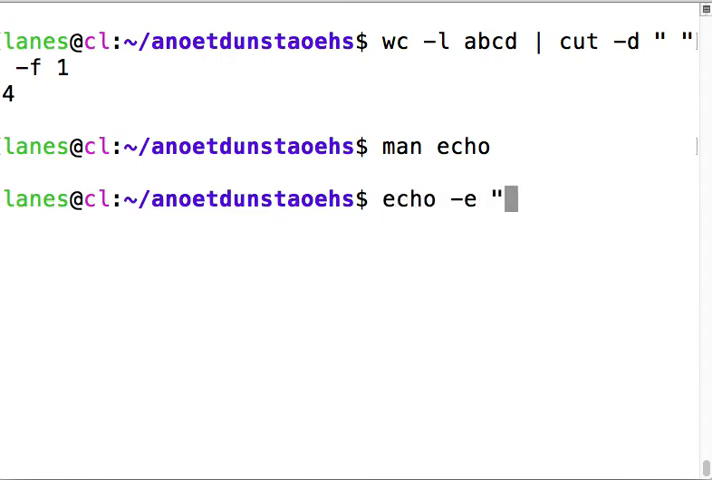
text(\t")
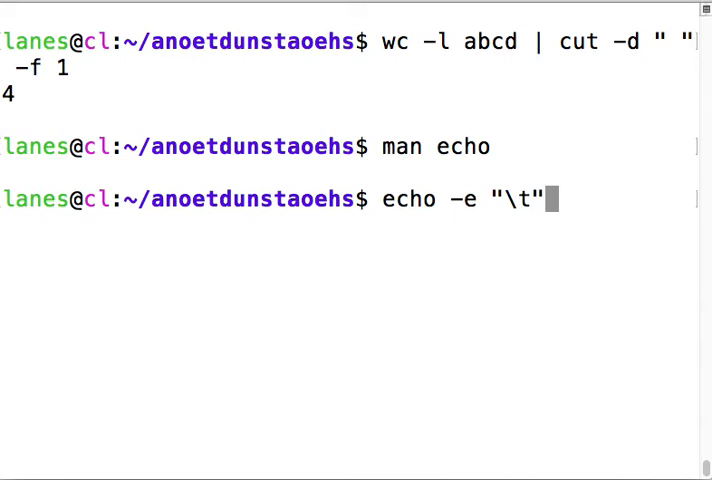
key(Return)
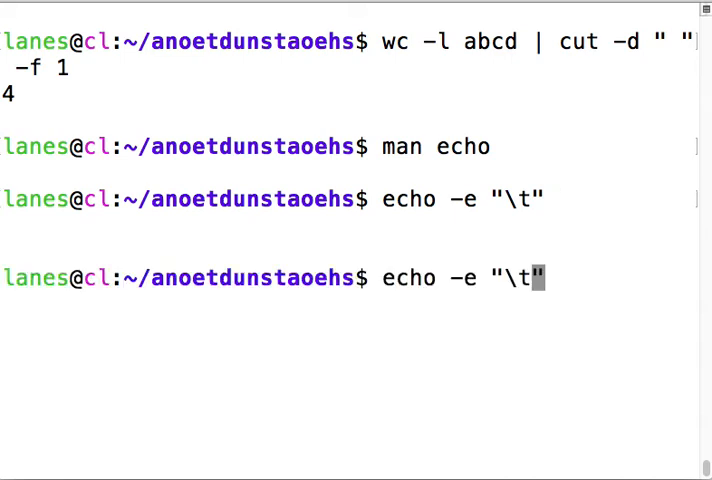
- Edit the command into echo -e "Name:\tLane" and run it, printing tab-separated text
key(Left)
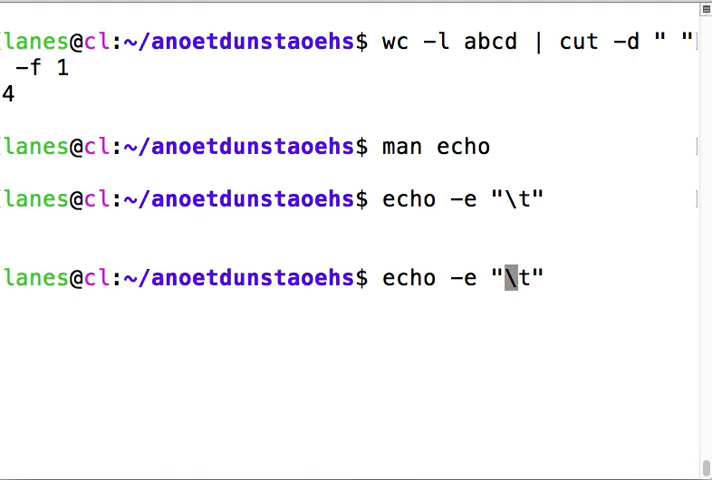
text(Name:)
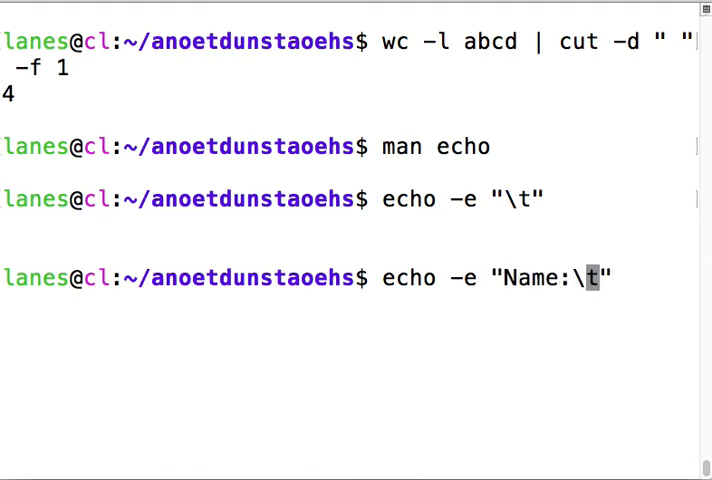
text(Lane)
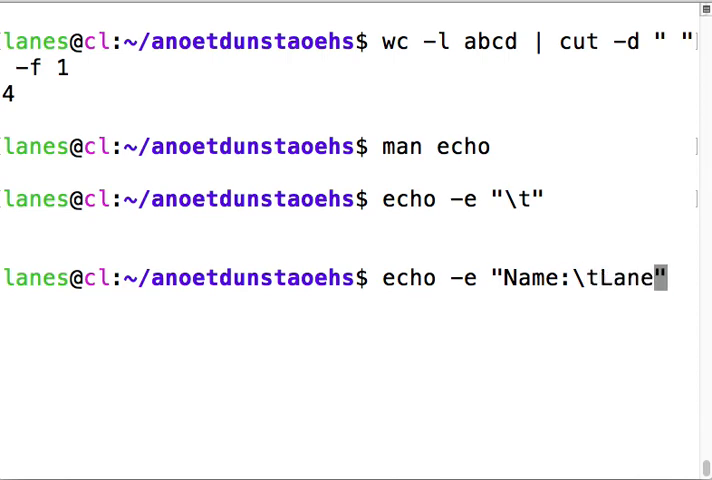
key(Return)
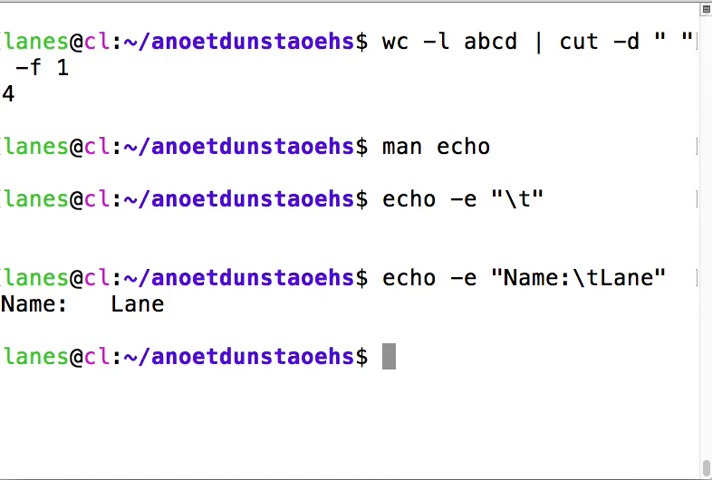
mouse_move(452, 278)
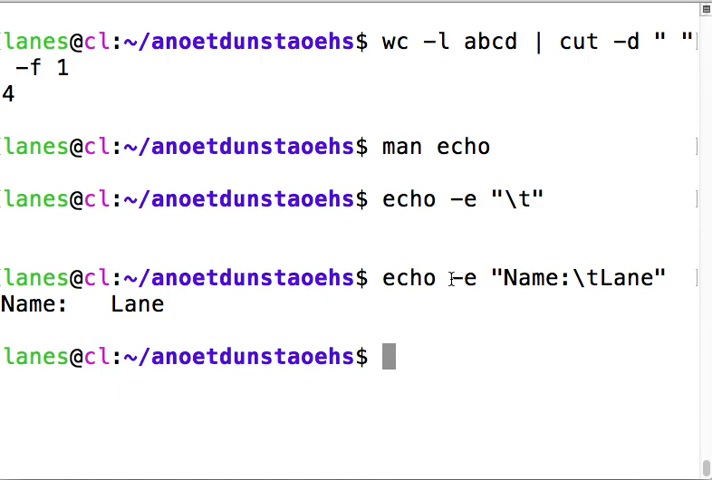
- Rerun the echo without -e to show a literal \t, then log out
double_click(460, 277)
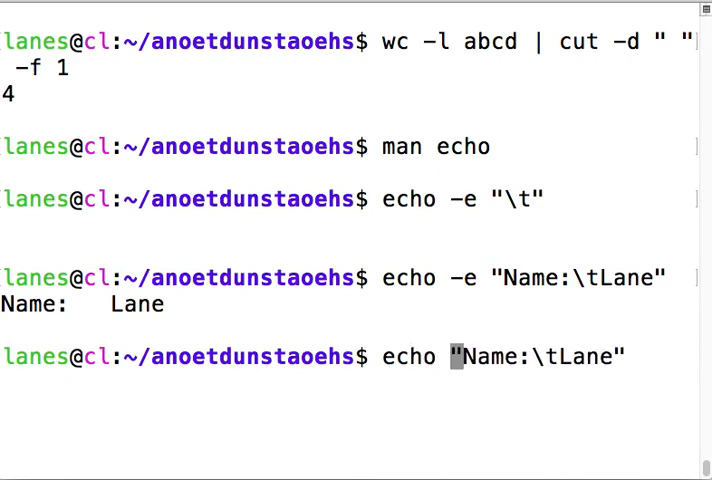
key(Return)
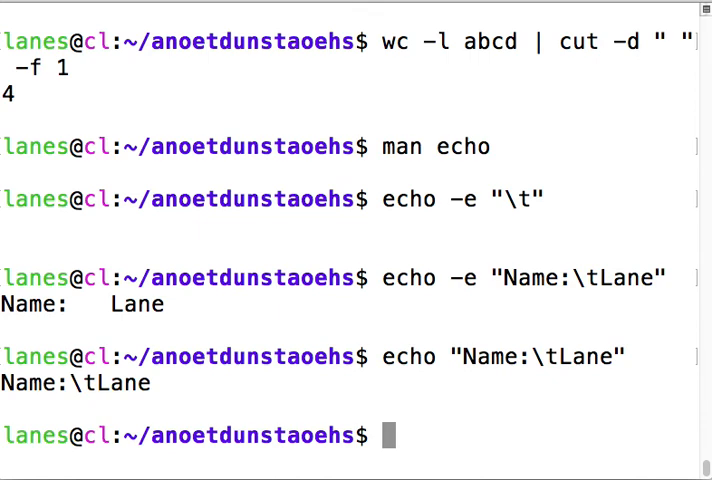
text(logout)
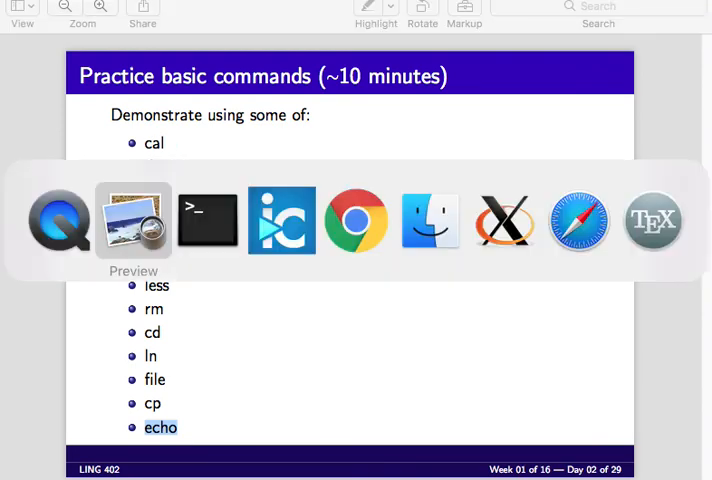
click(430, 221)
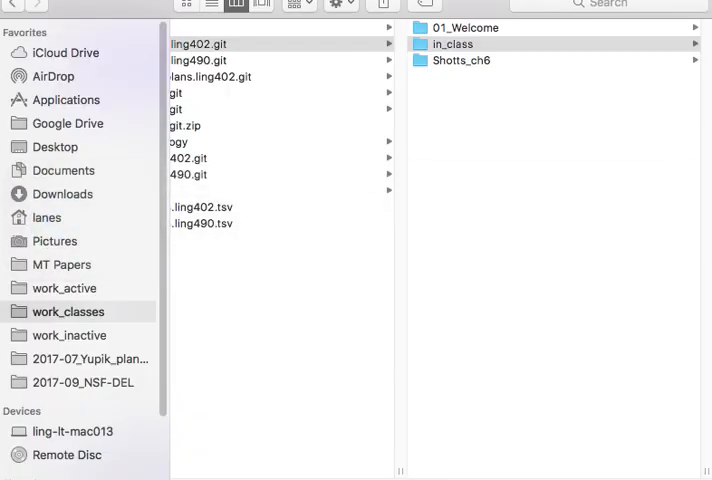